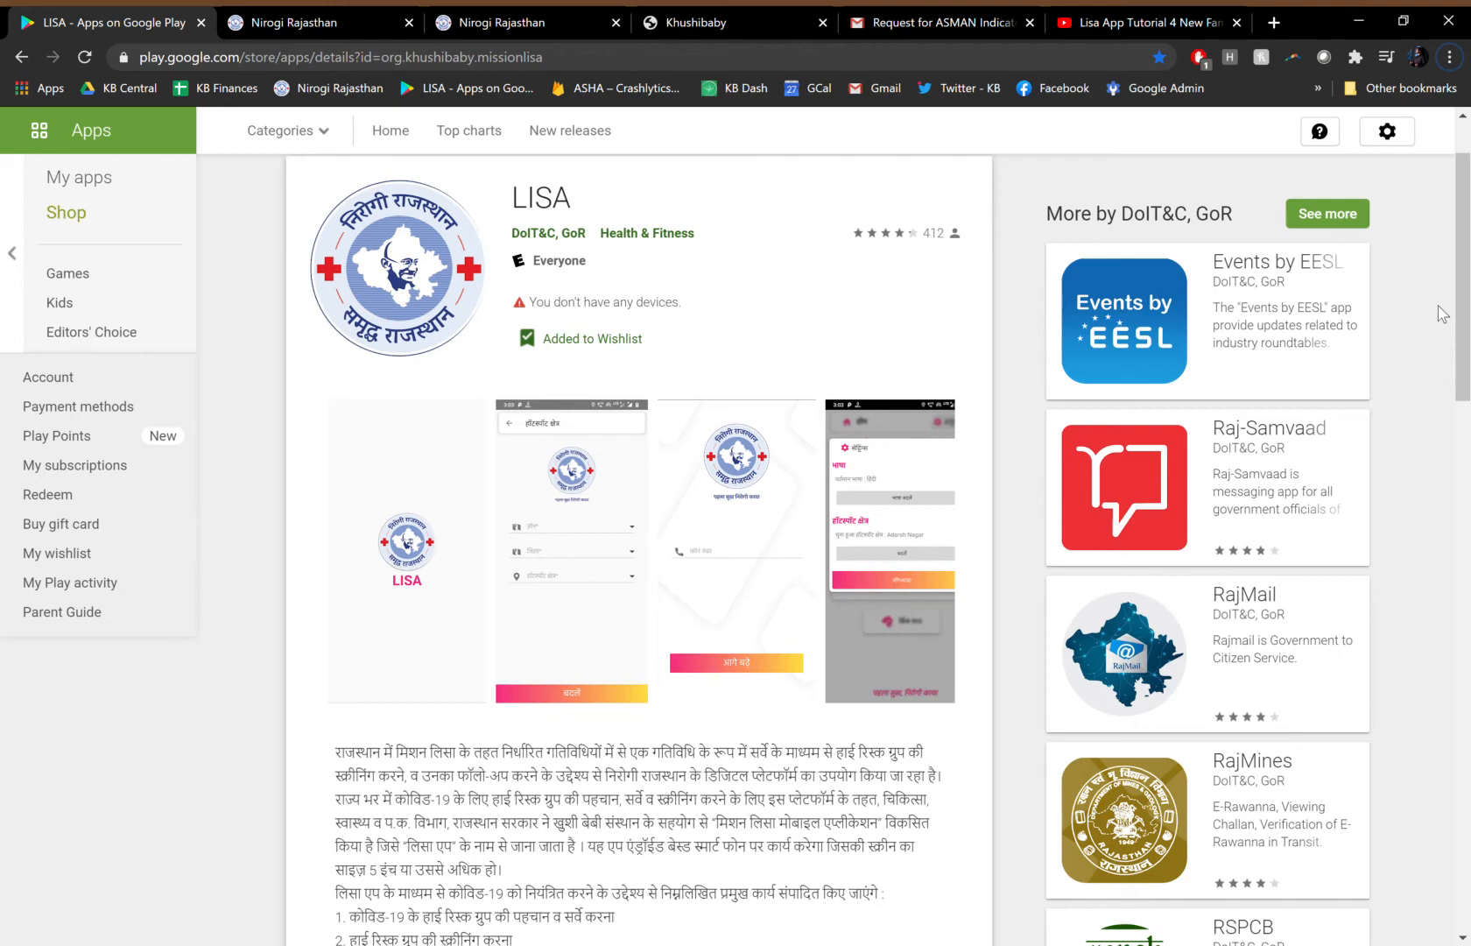
# Switch to the Nirogi Rajasthan tab and scroll through the screening totals and high-risk charts.
pyautogui.scroll(-3)
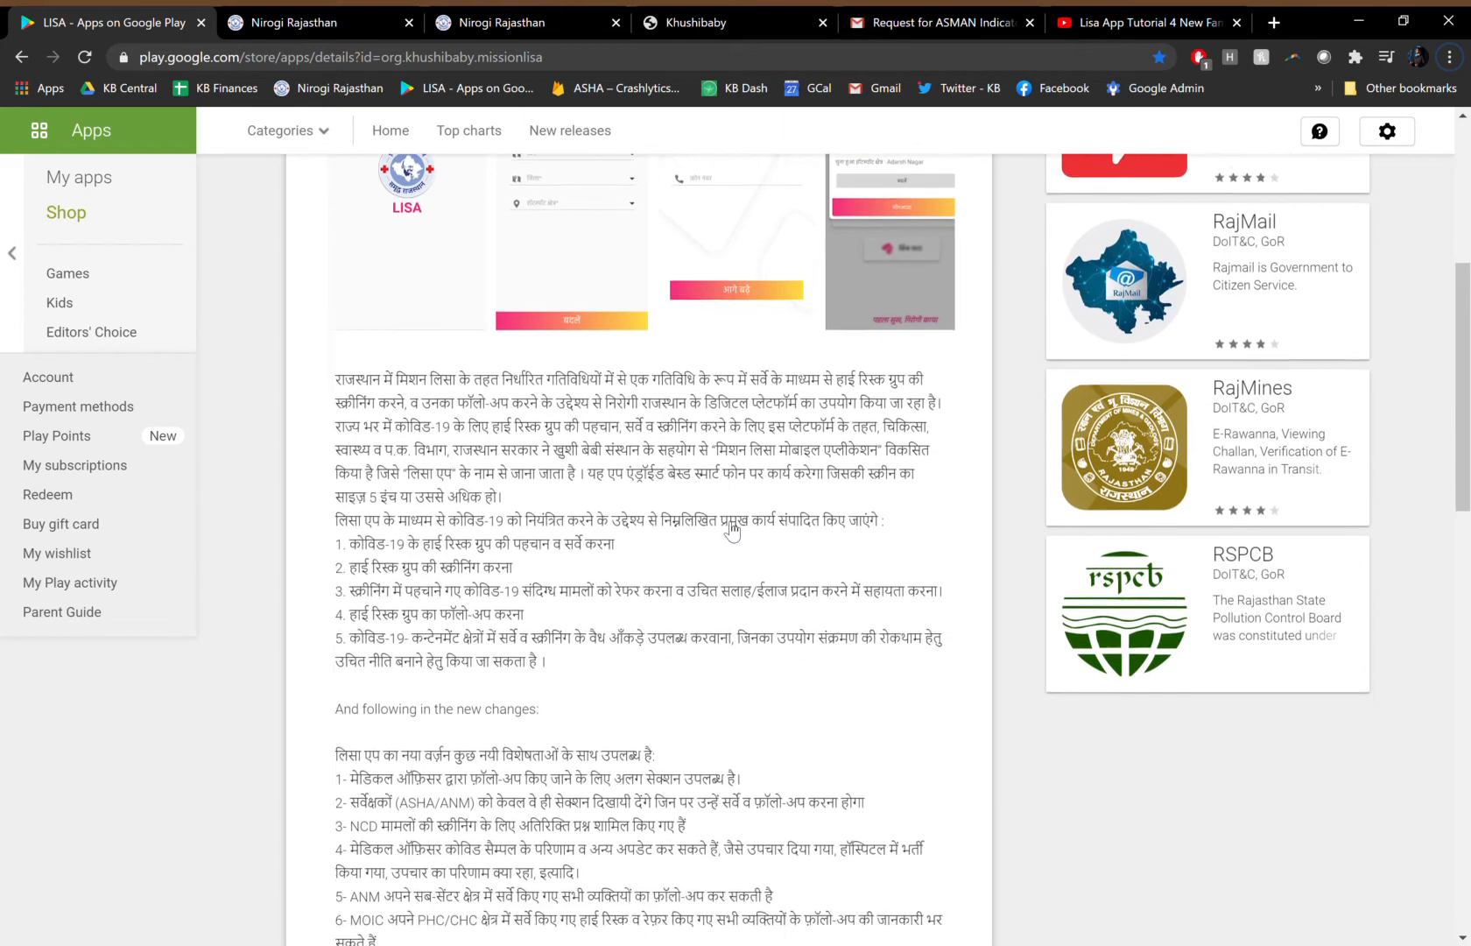
pyautogui.scroll(-3)
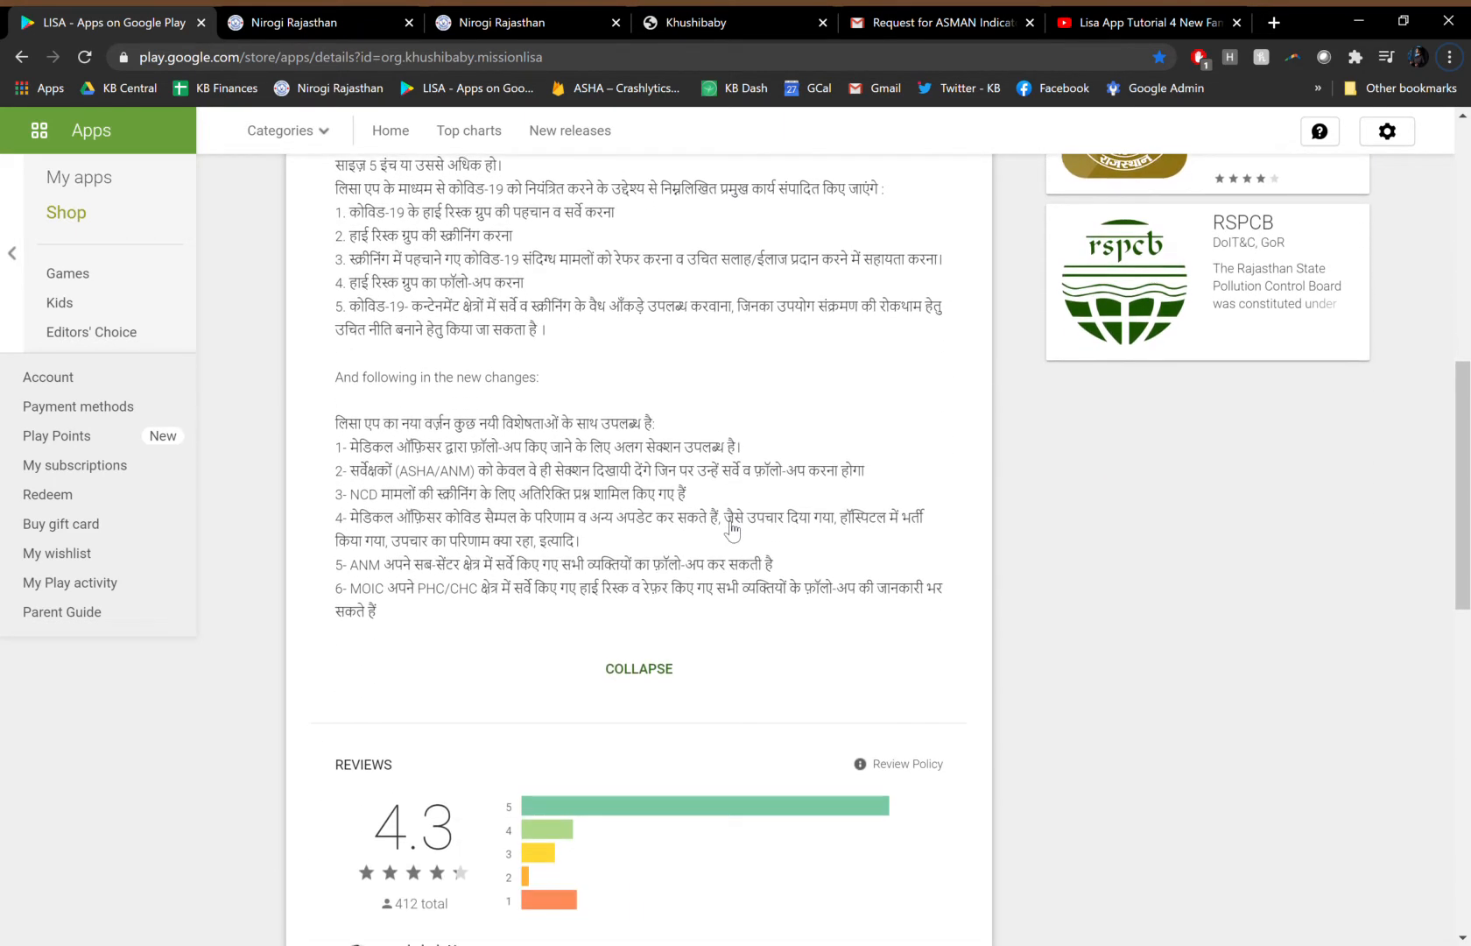
pyautogui.click(319, 22)
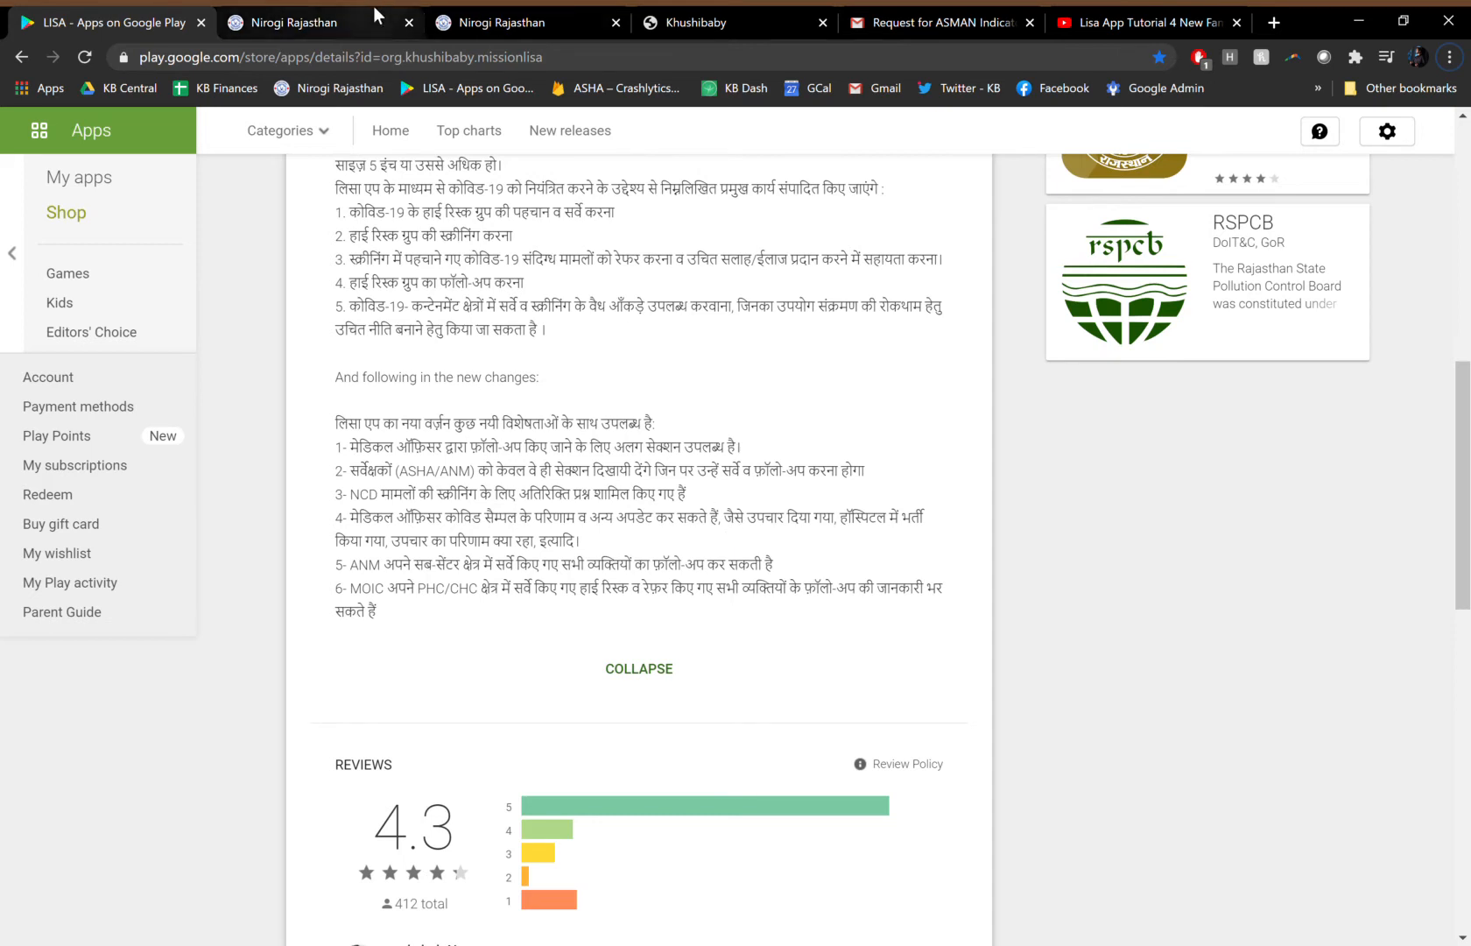
pyautogui.click(281, 23)
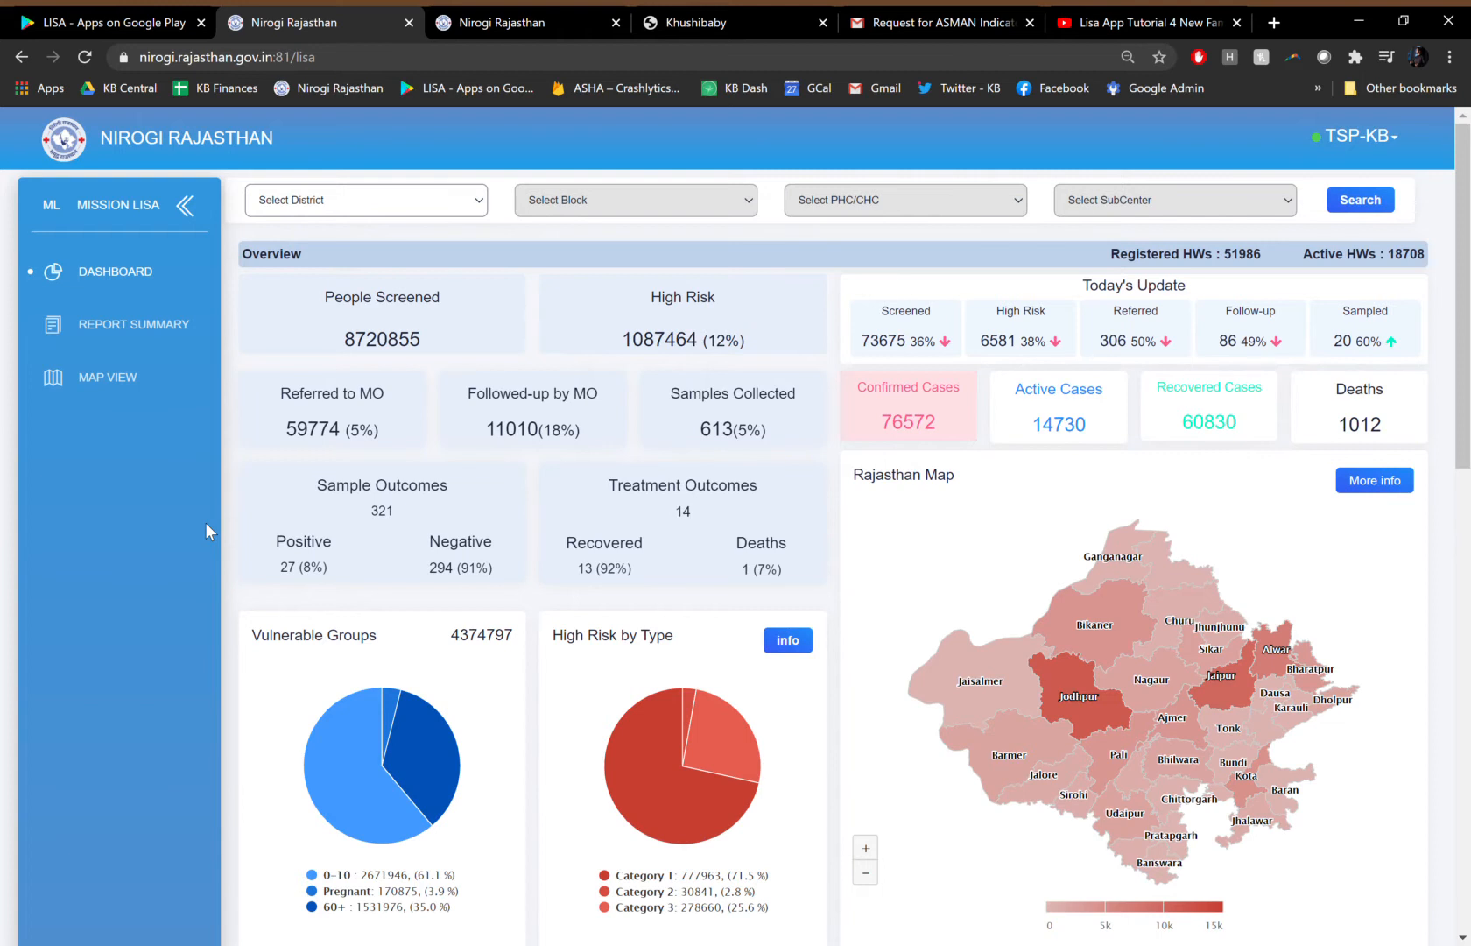
pyautogui.scroll(-3)
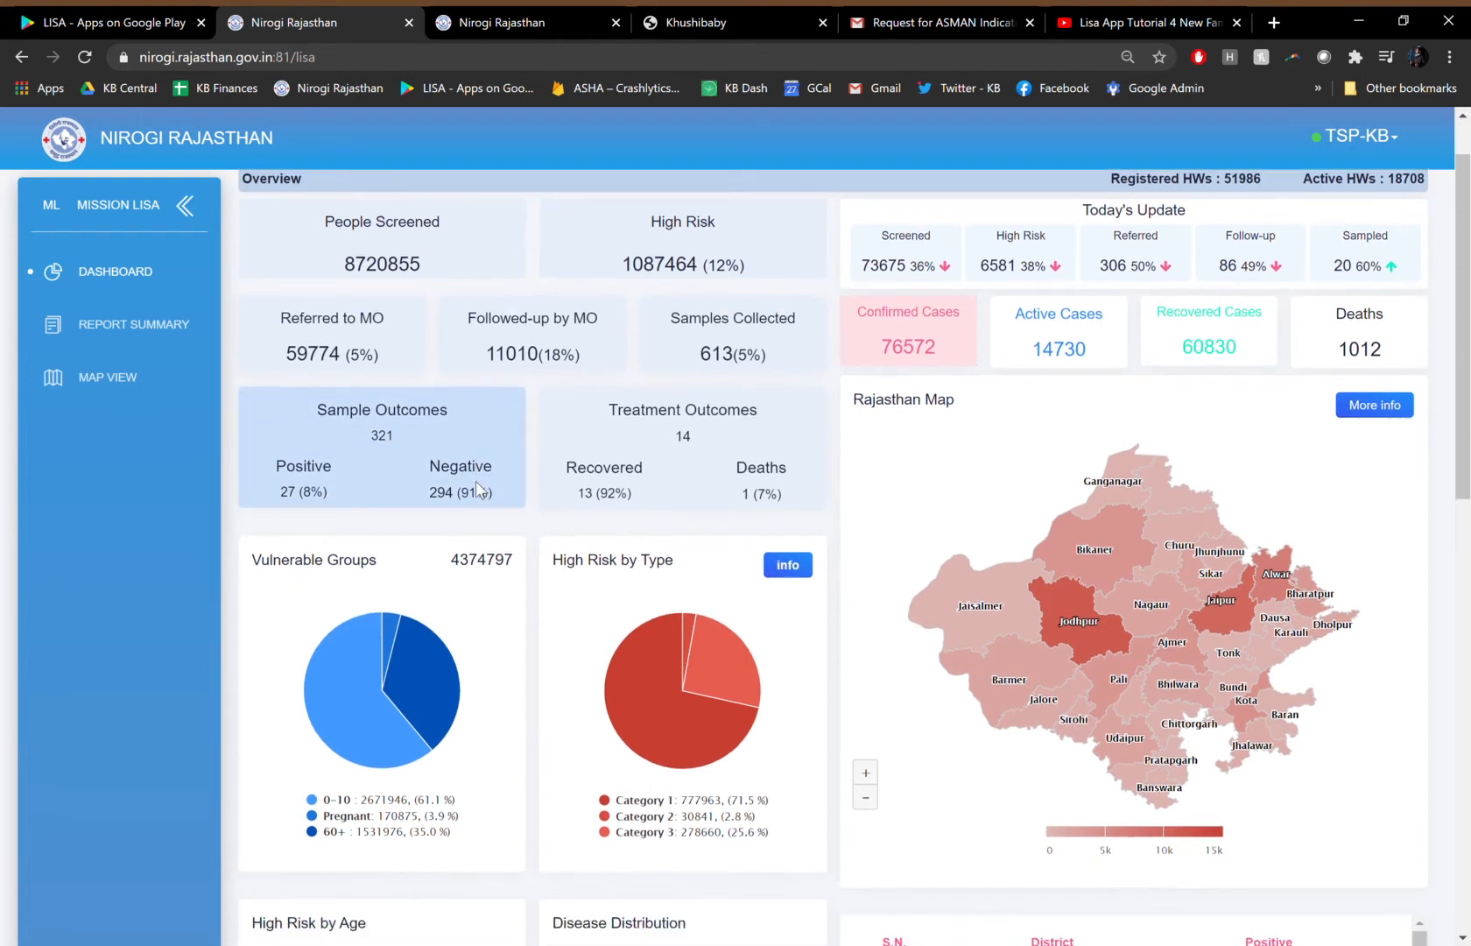
pyautogui.scroll(-3)
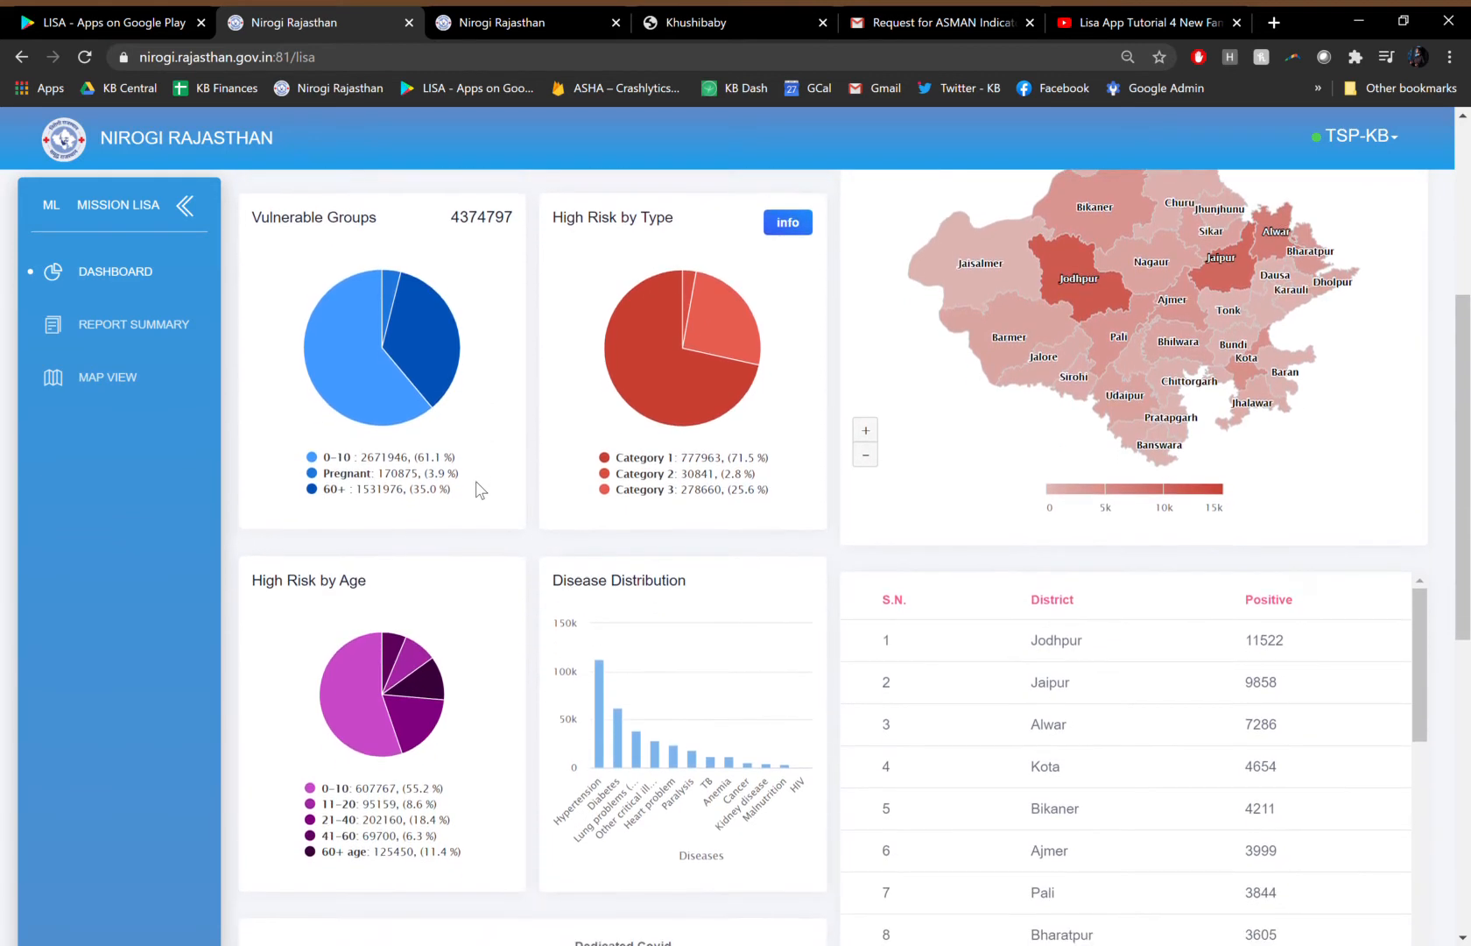
pyautogui.moveTo(441, 359)
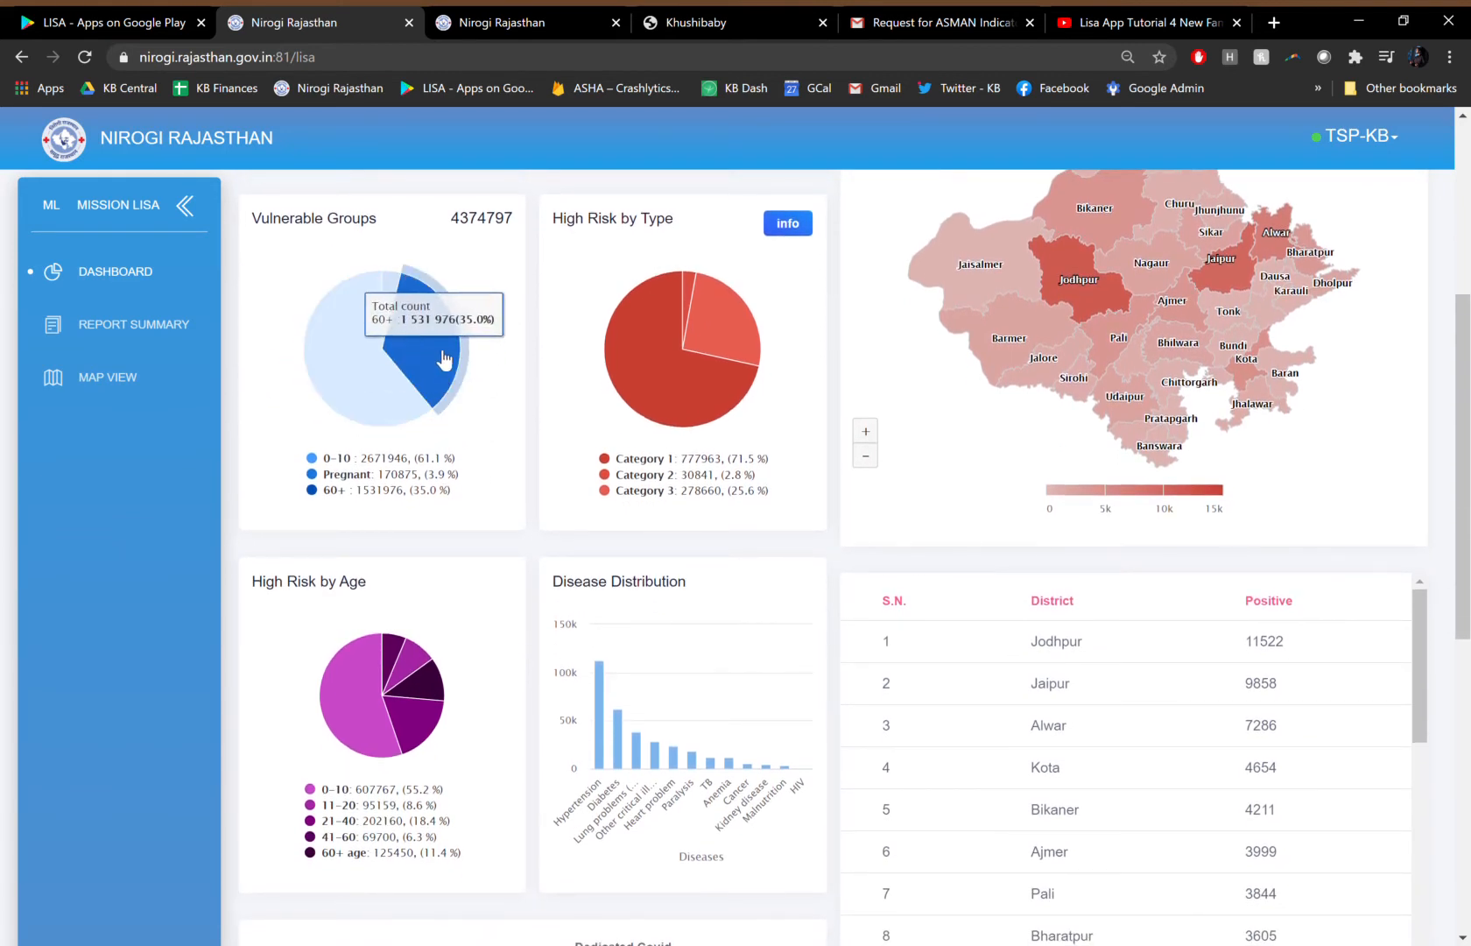
pyautogui.moveTo(647, 300)
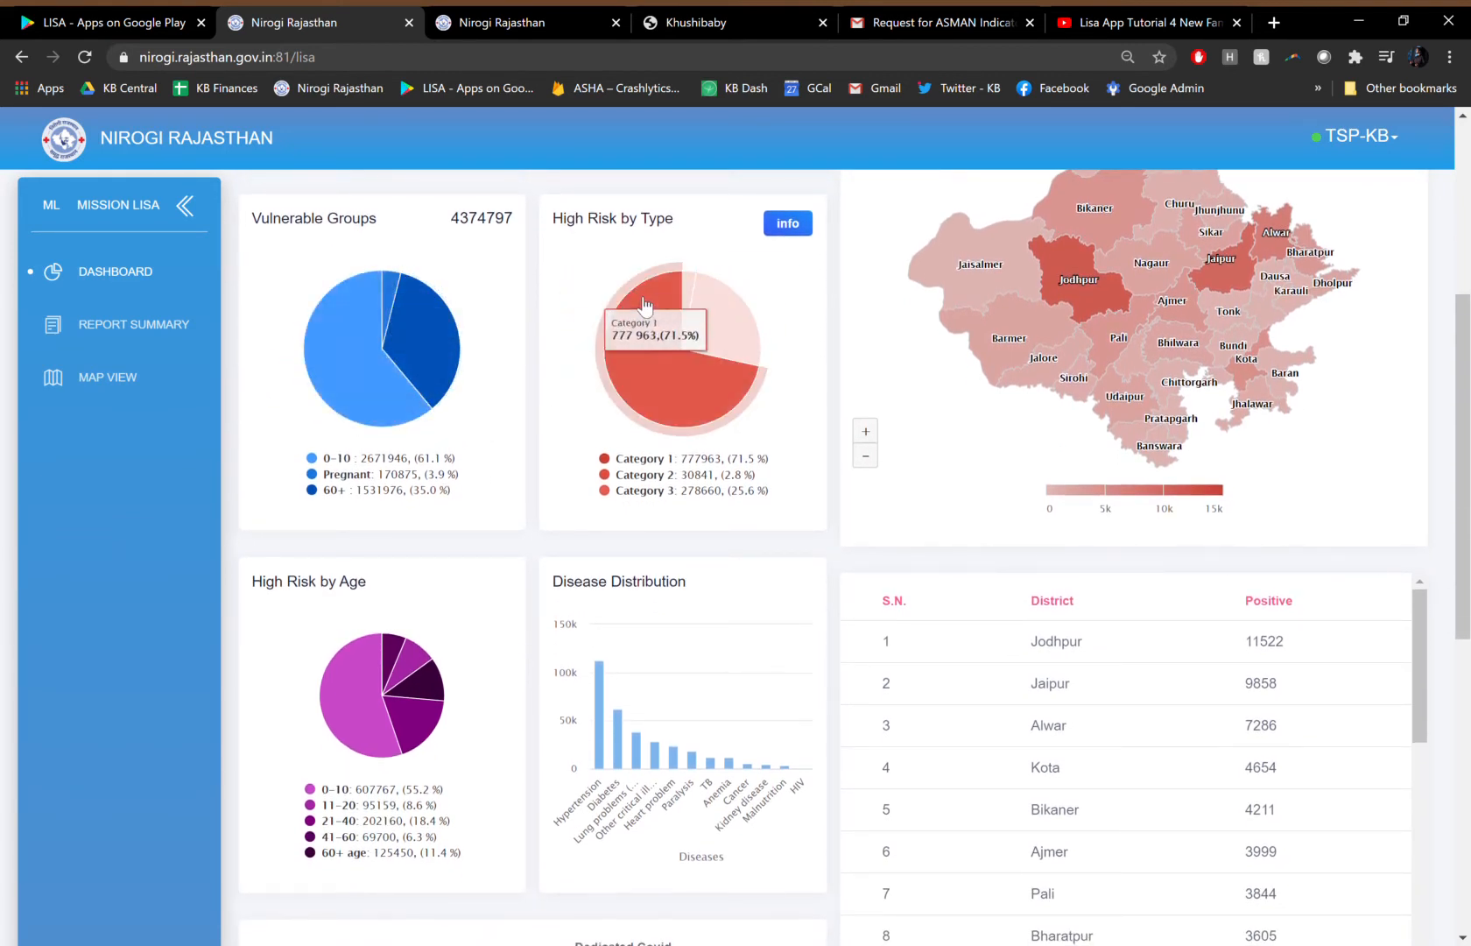
pyautogui.moveTo(509, 446)
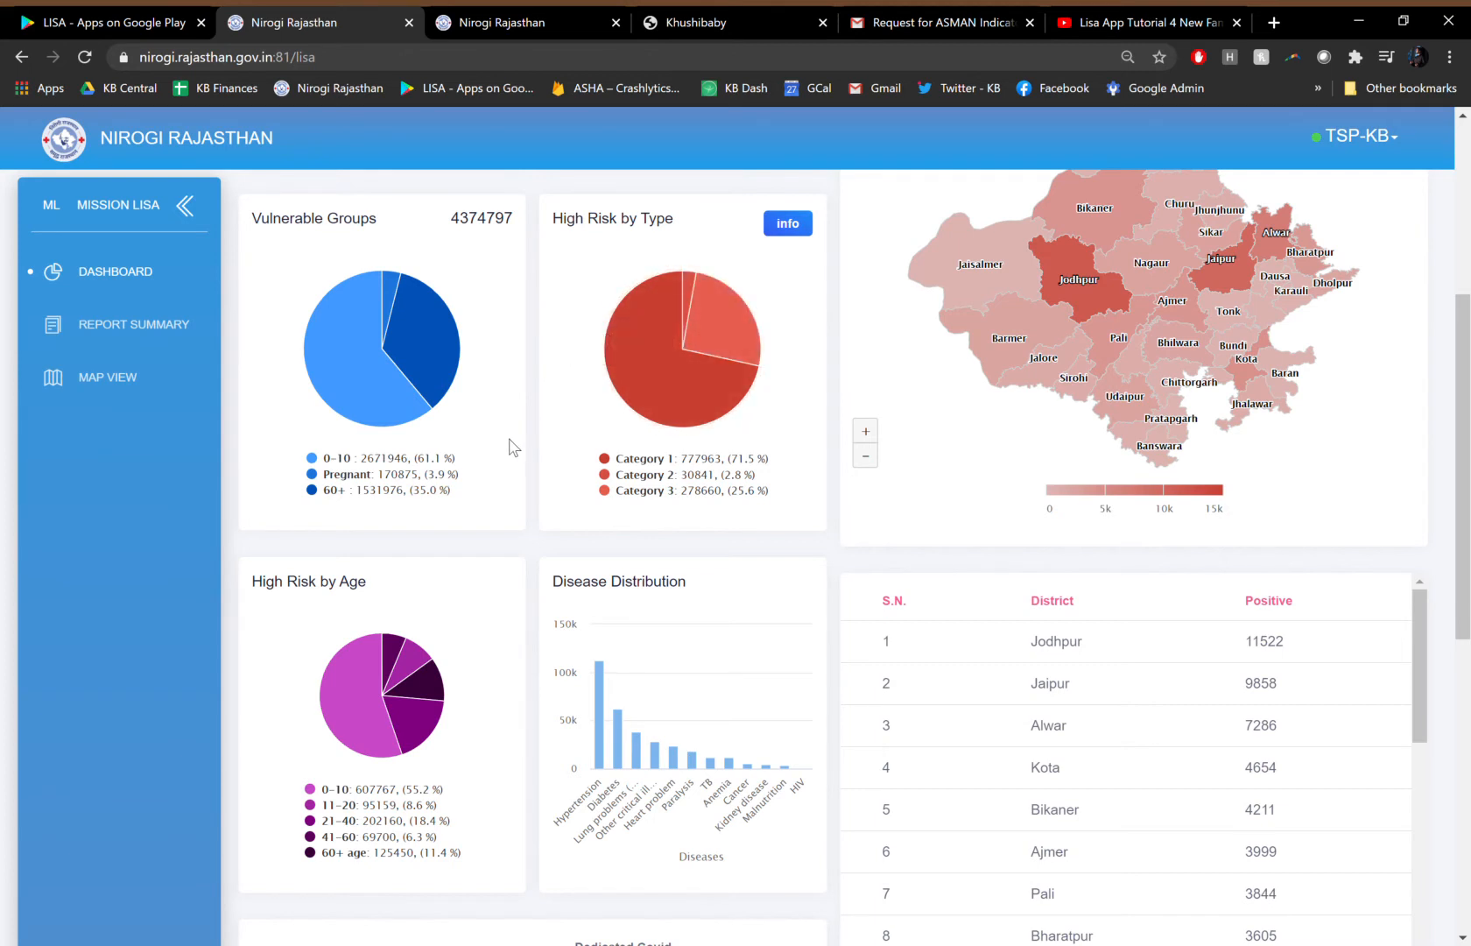
pyautogui.moveTo(442, 727)
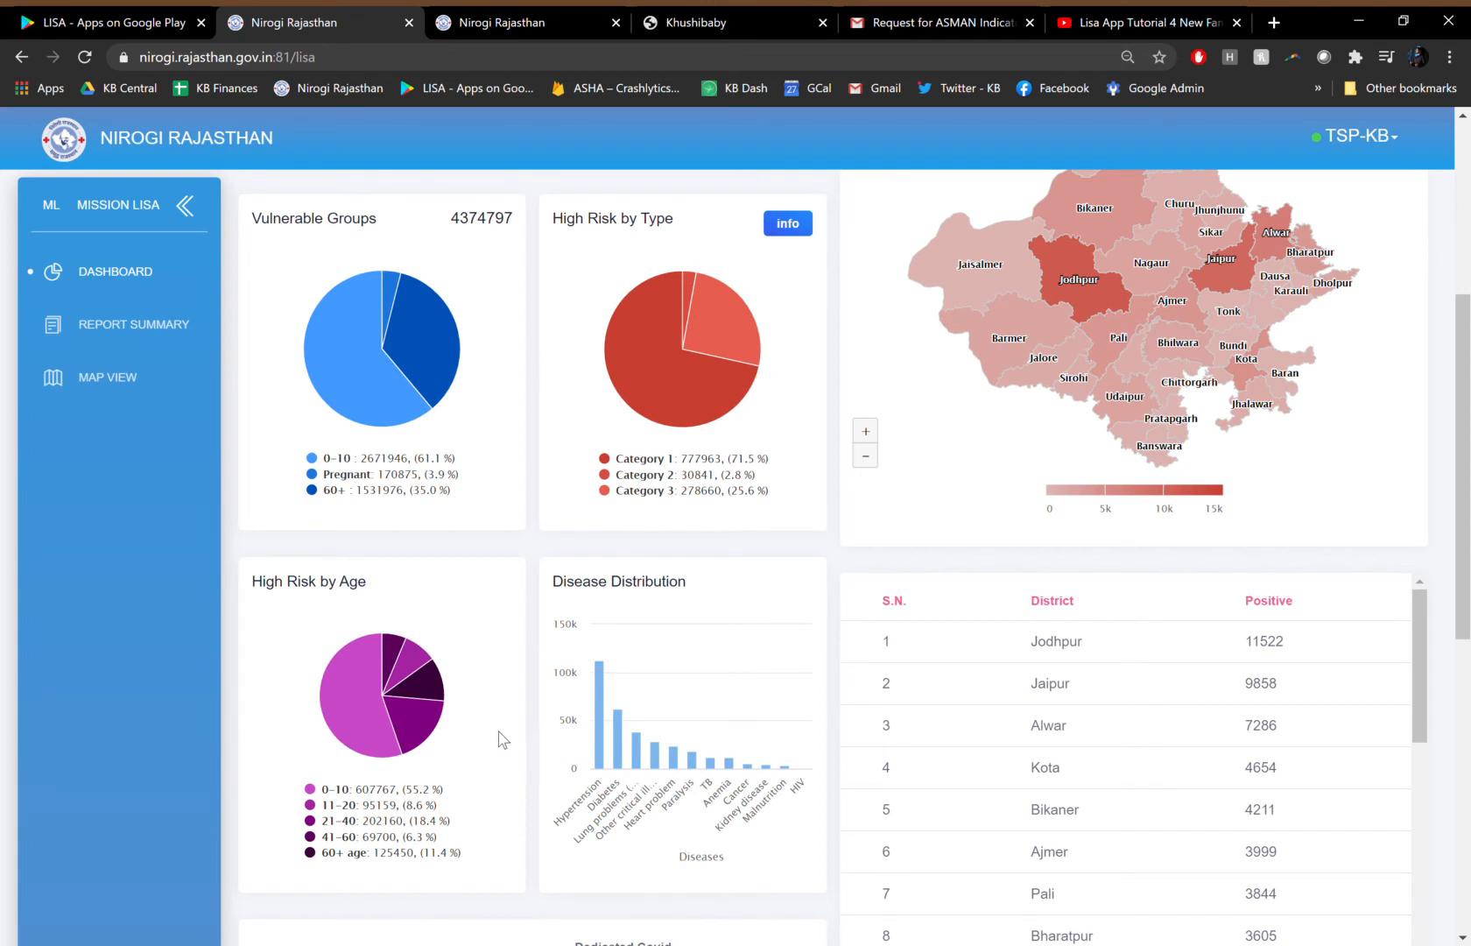
pyautogui.moveTo(597, 685)
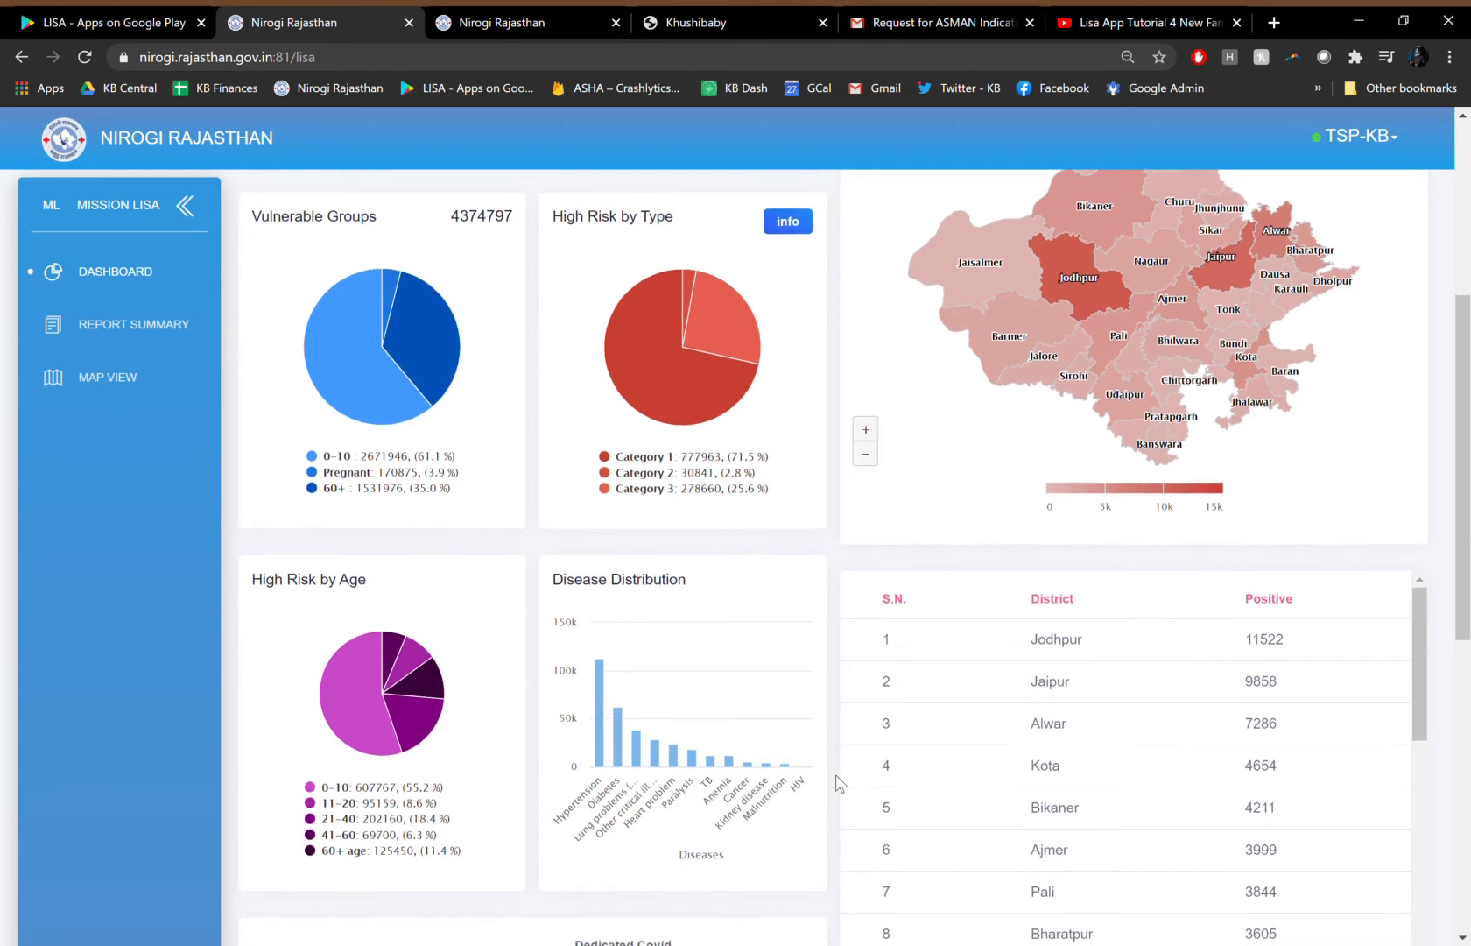
# View the Screened, High Risk and MOIC Follow-up charts, showing follow-up as cumulative lines.
pyautogui.scroll(-3)
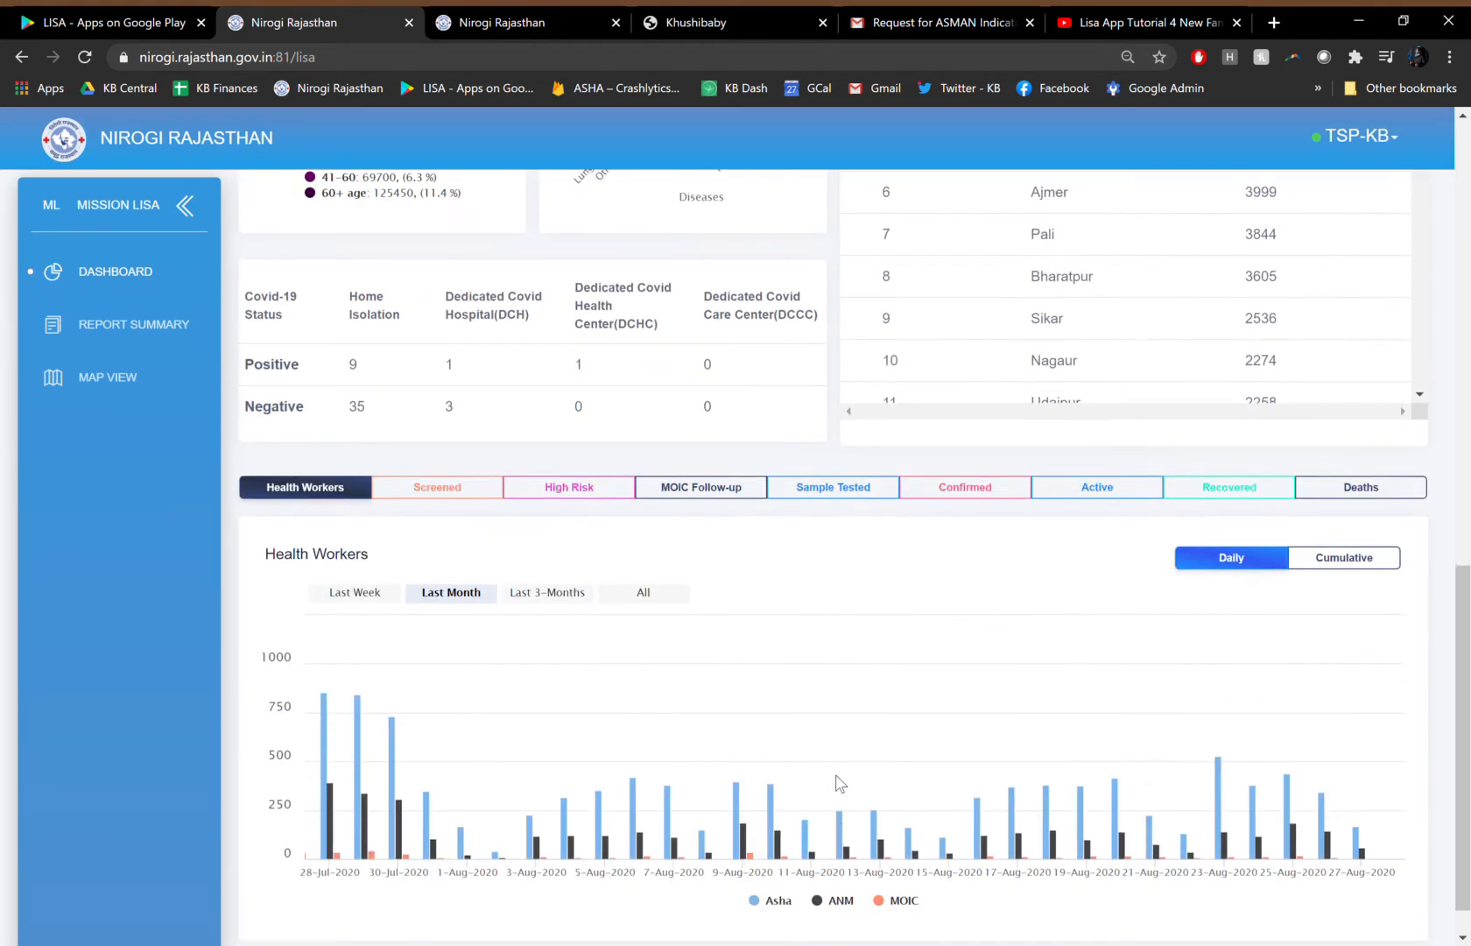
pyautogui.scroll(-3)
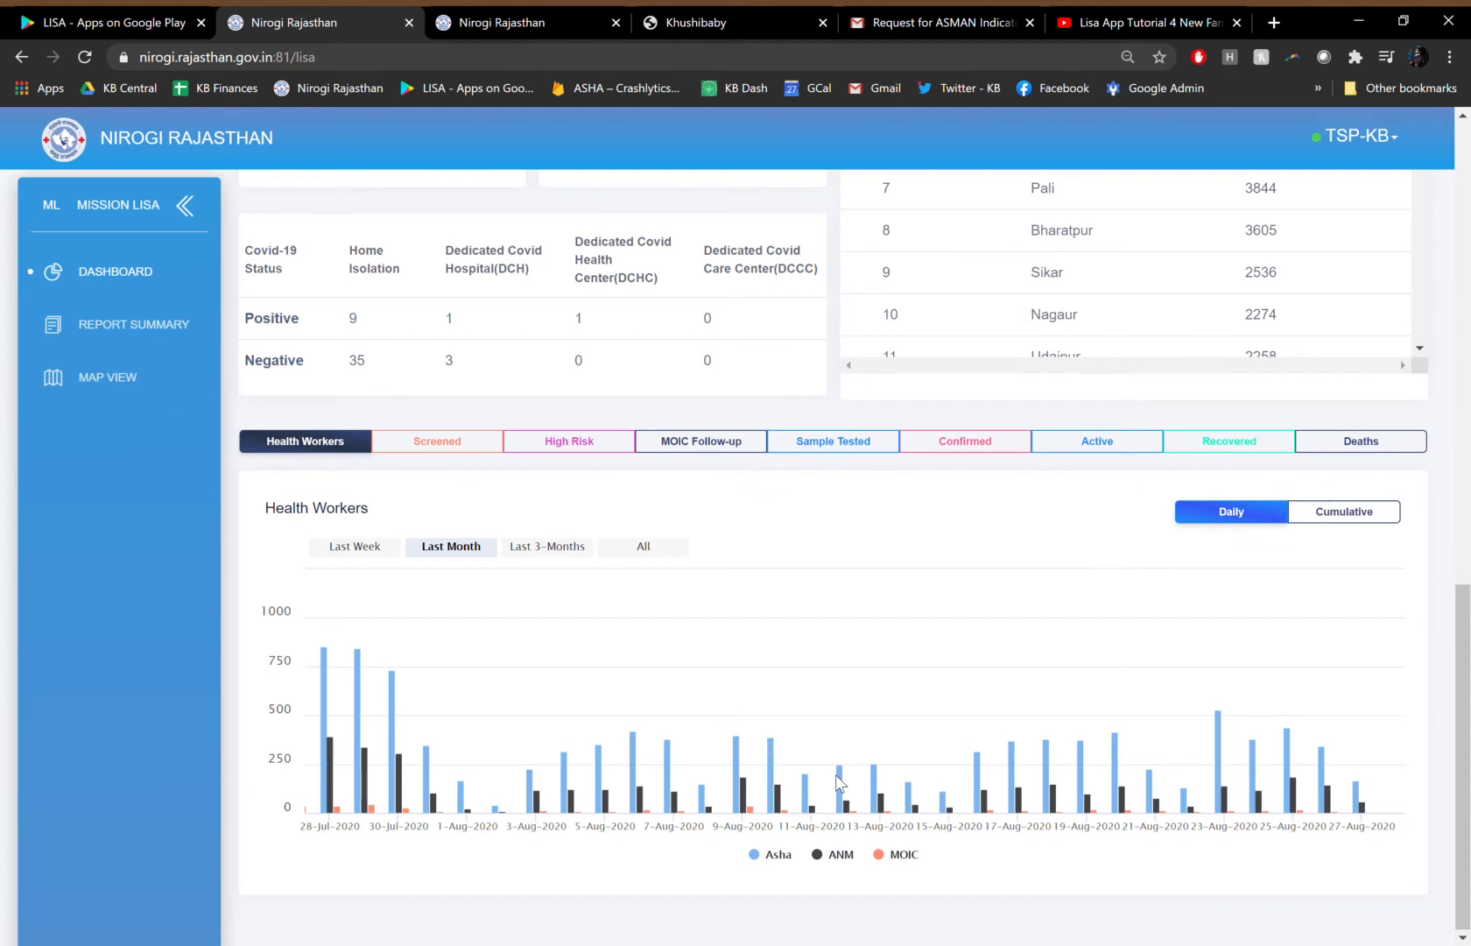
pyautogui.moveTo(535, 779)
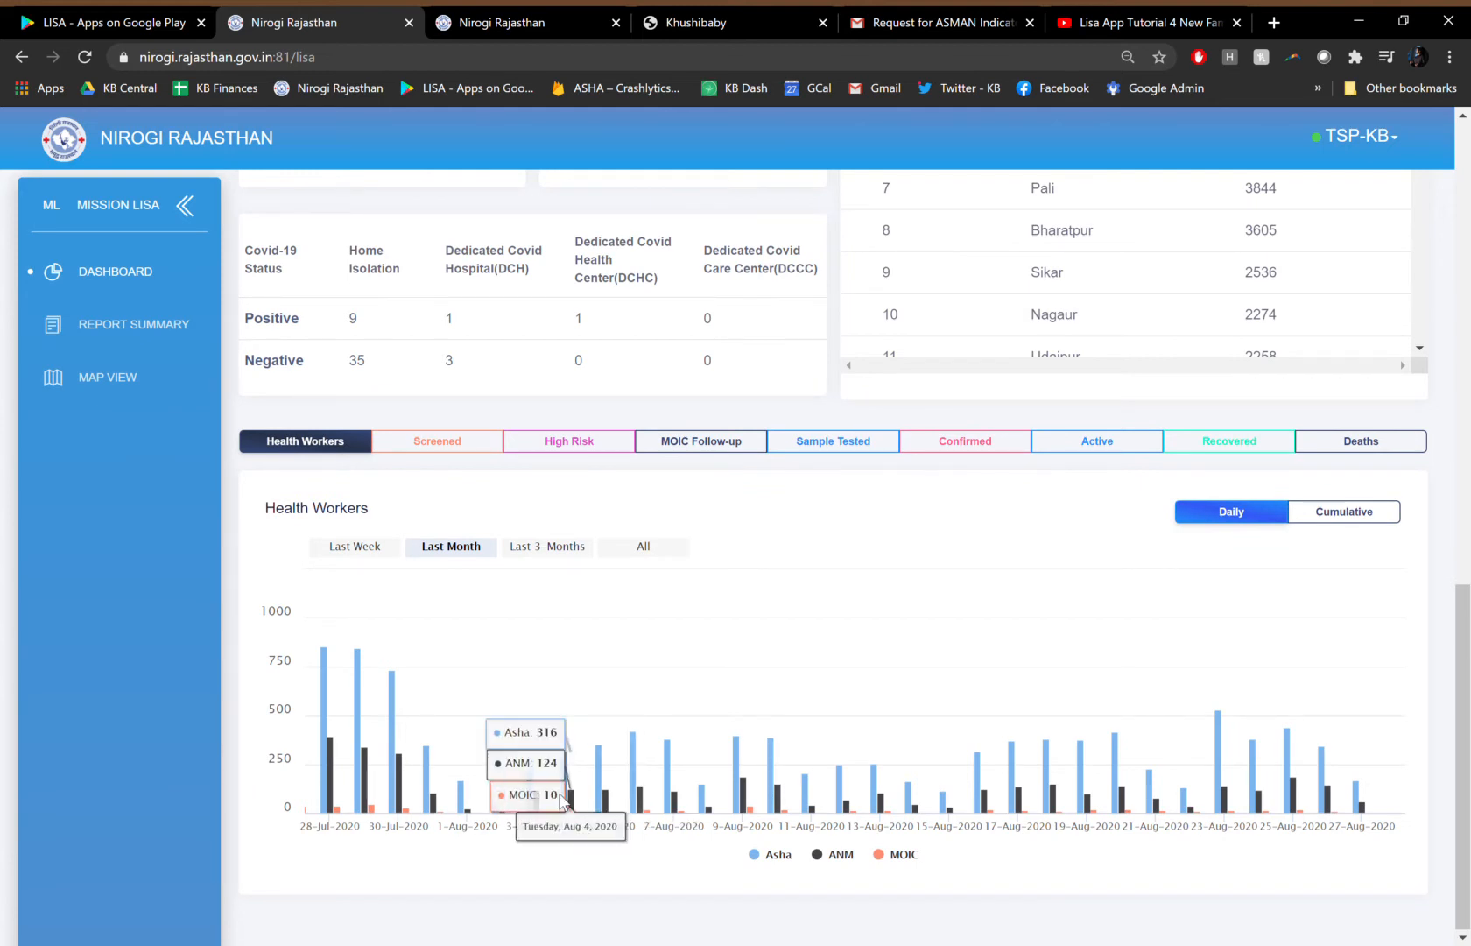
pyautogui.moveTo(1112, 782)
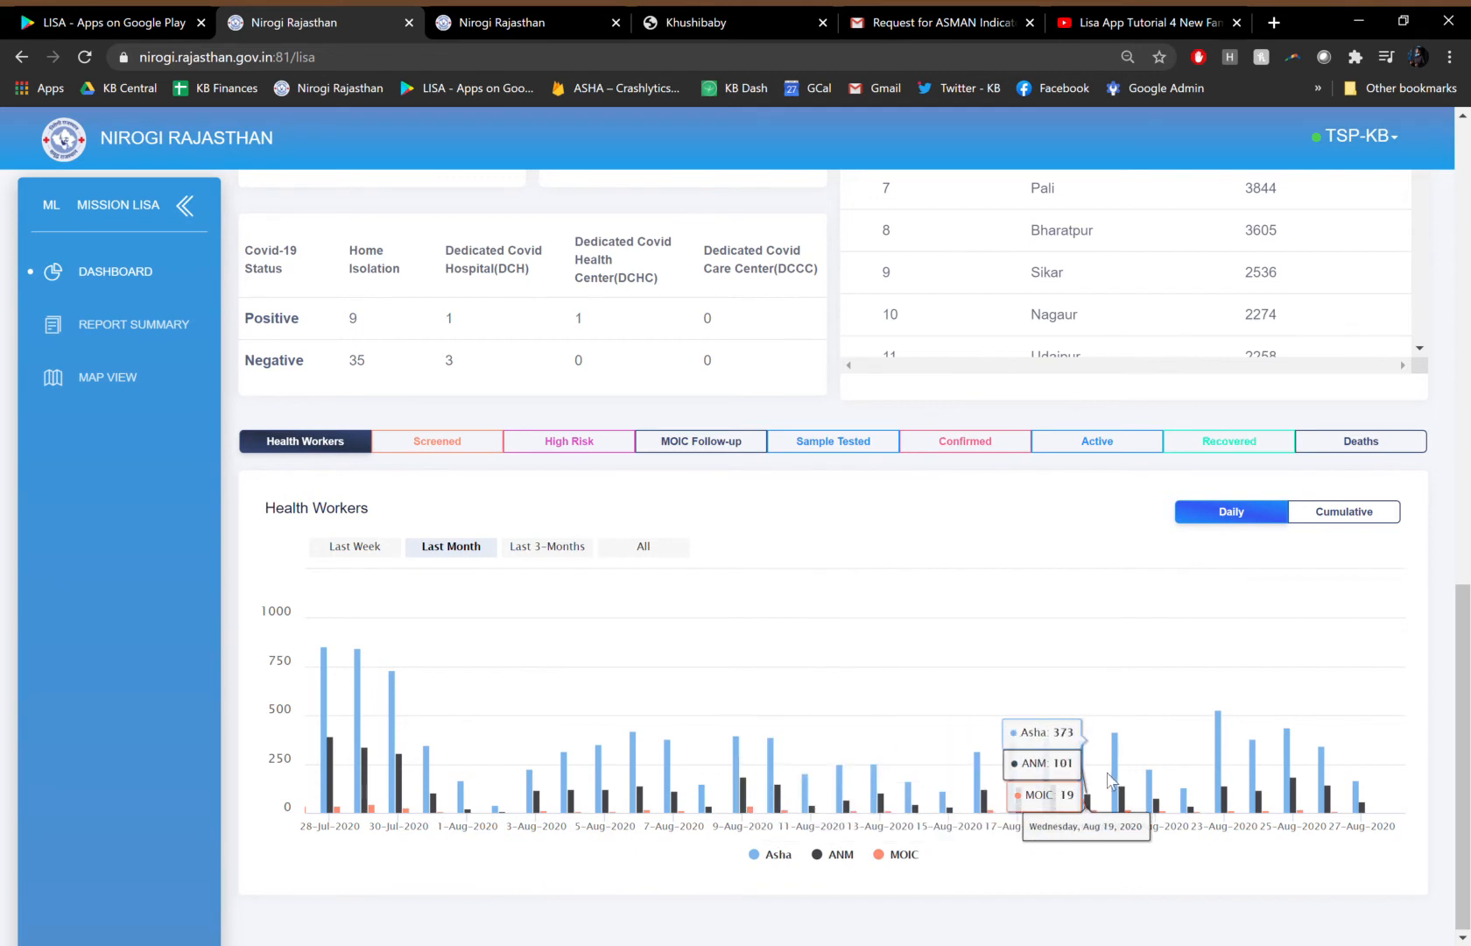
pyautogui.moveTo(1293, 749)
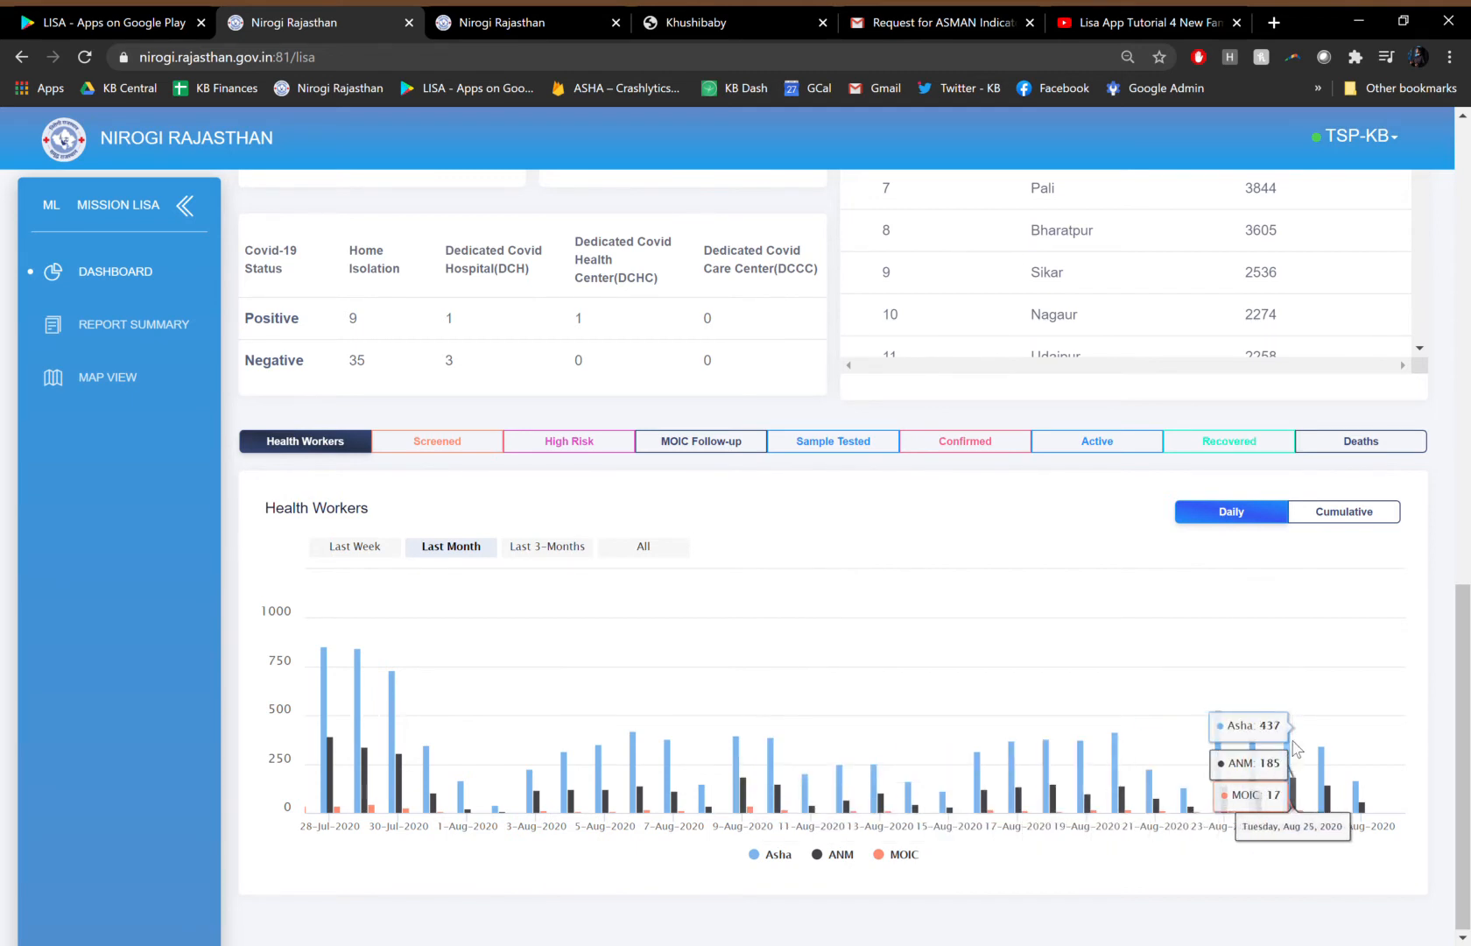
pyautogui.moveTo(1309, 719)
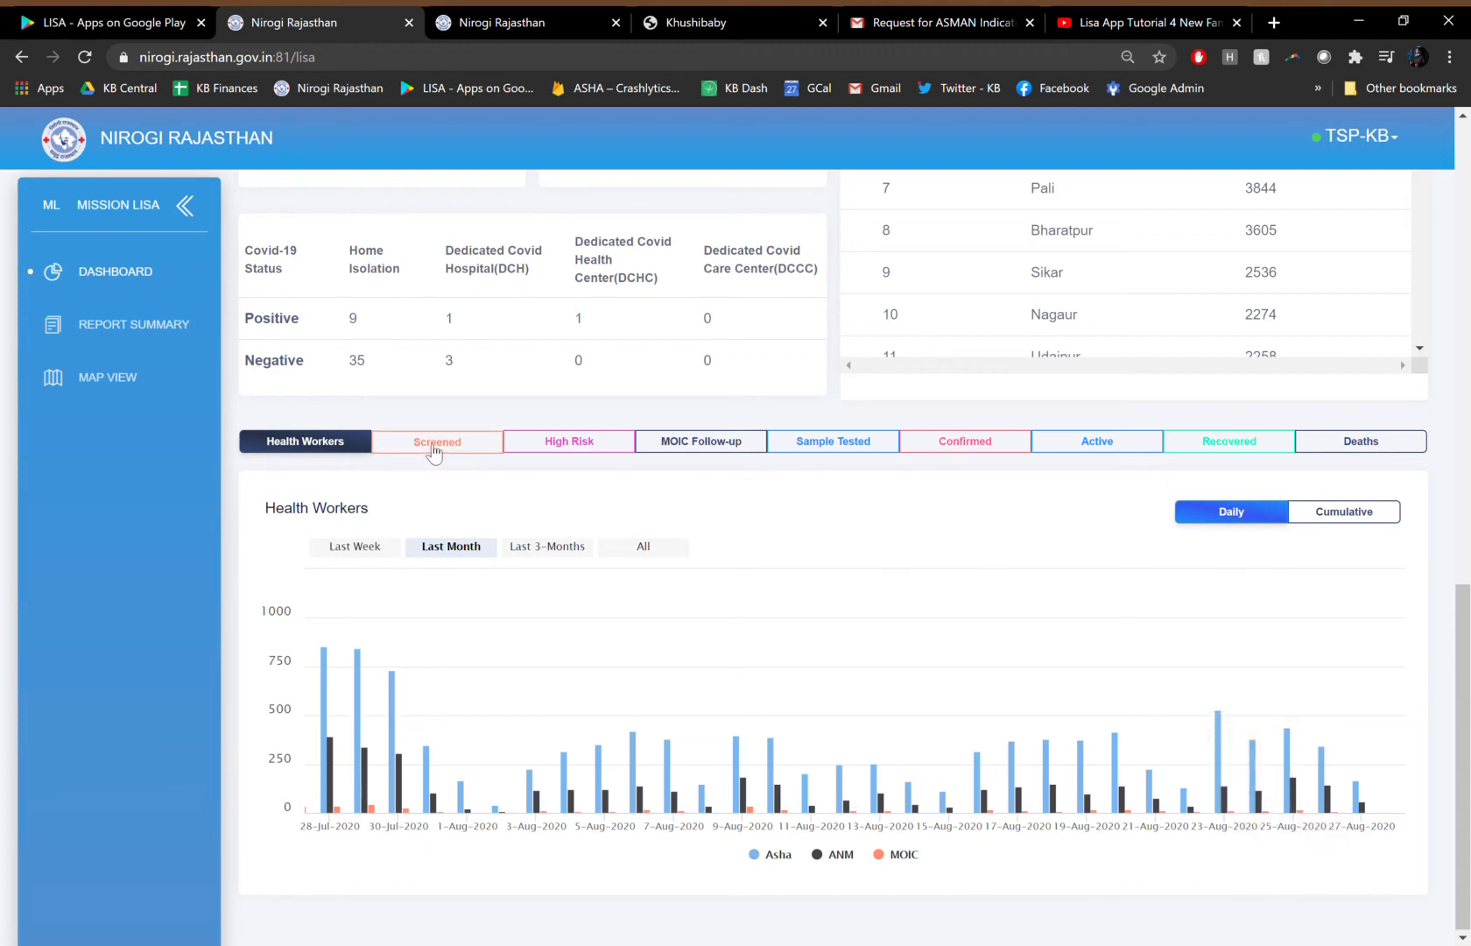
pyautogui.click(436, 442)
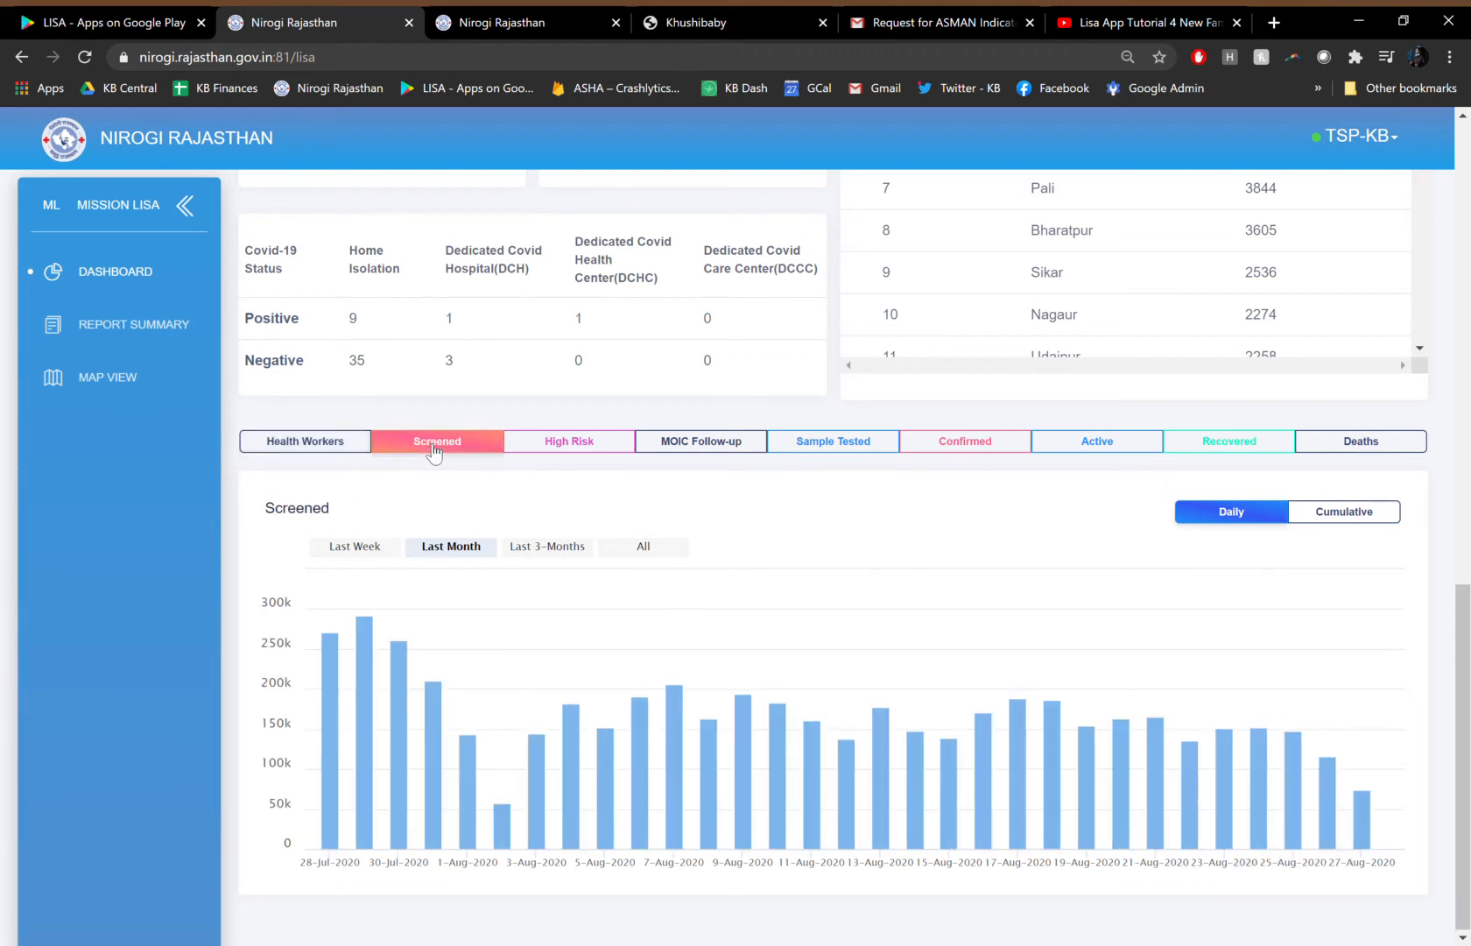
pyautogui.click(569, 441)
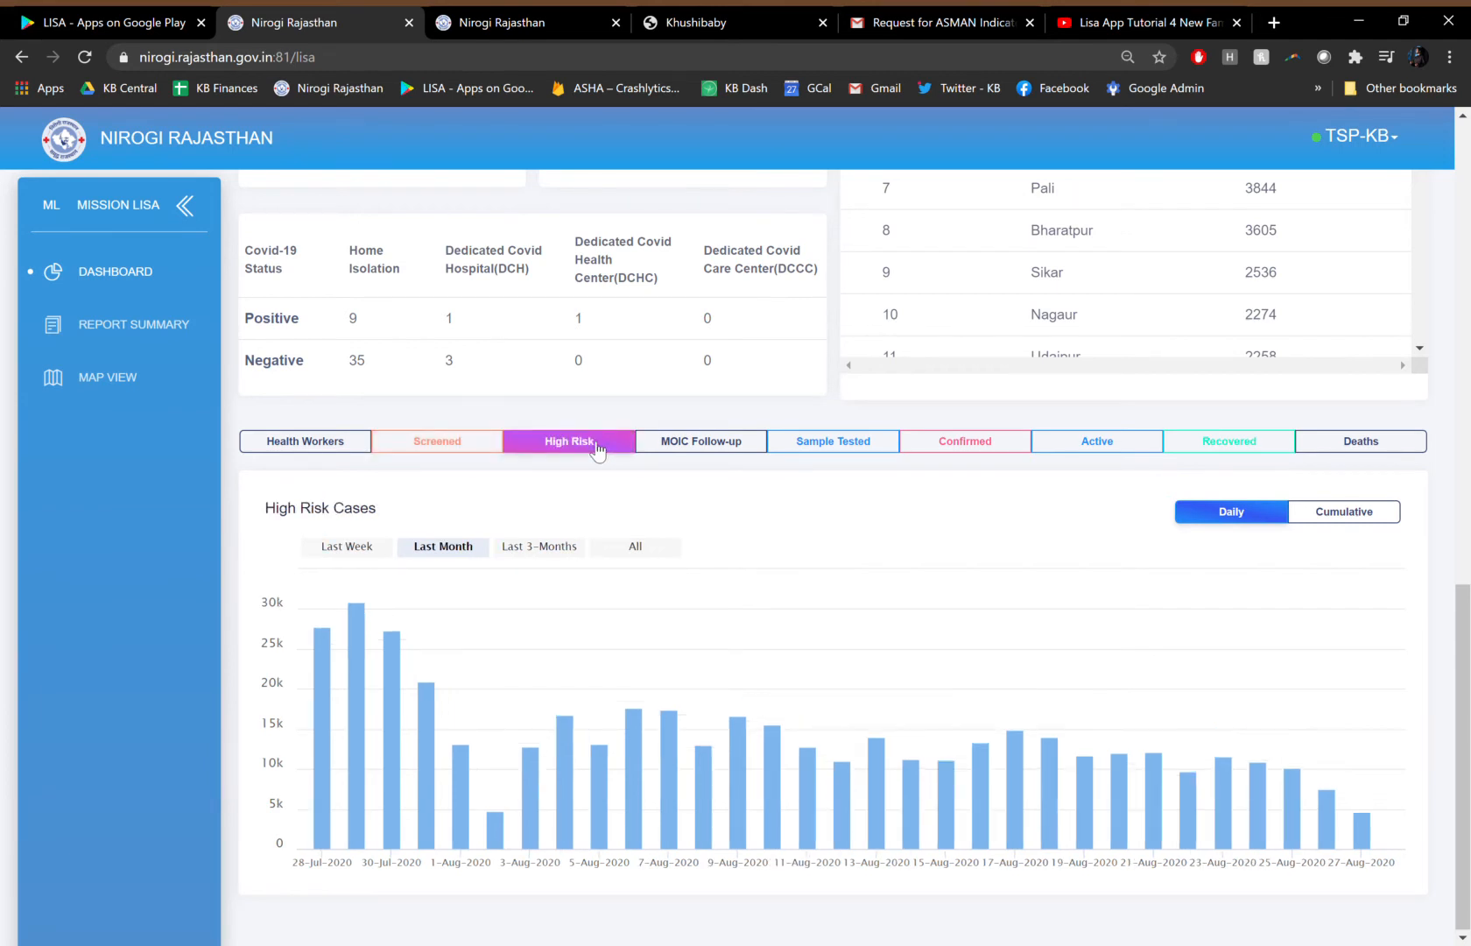
pyautogui.click(700, 441)
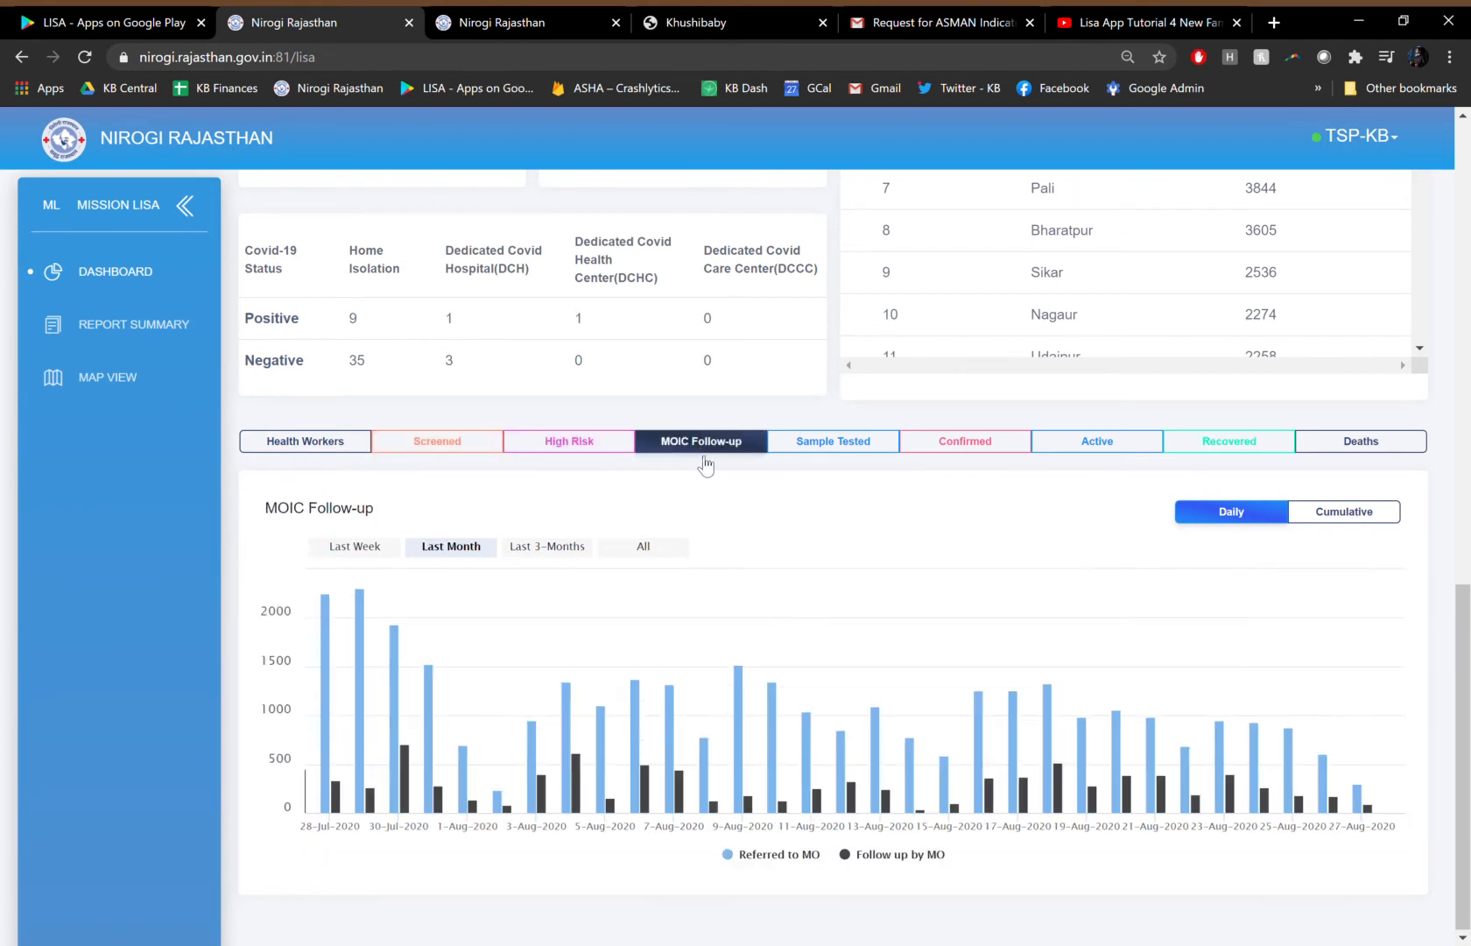
pyautogui.moveTo(746, 683)
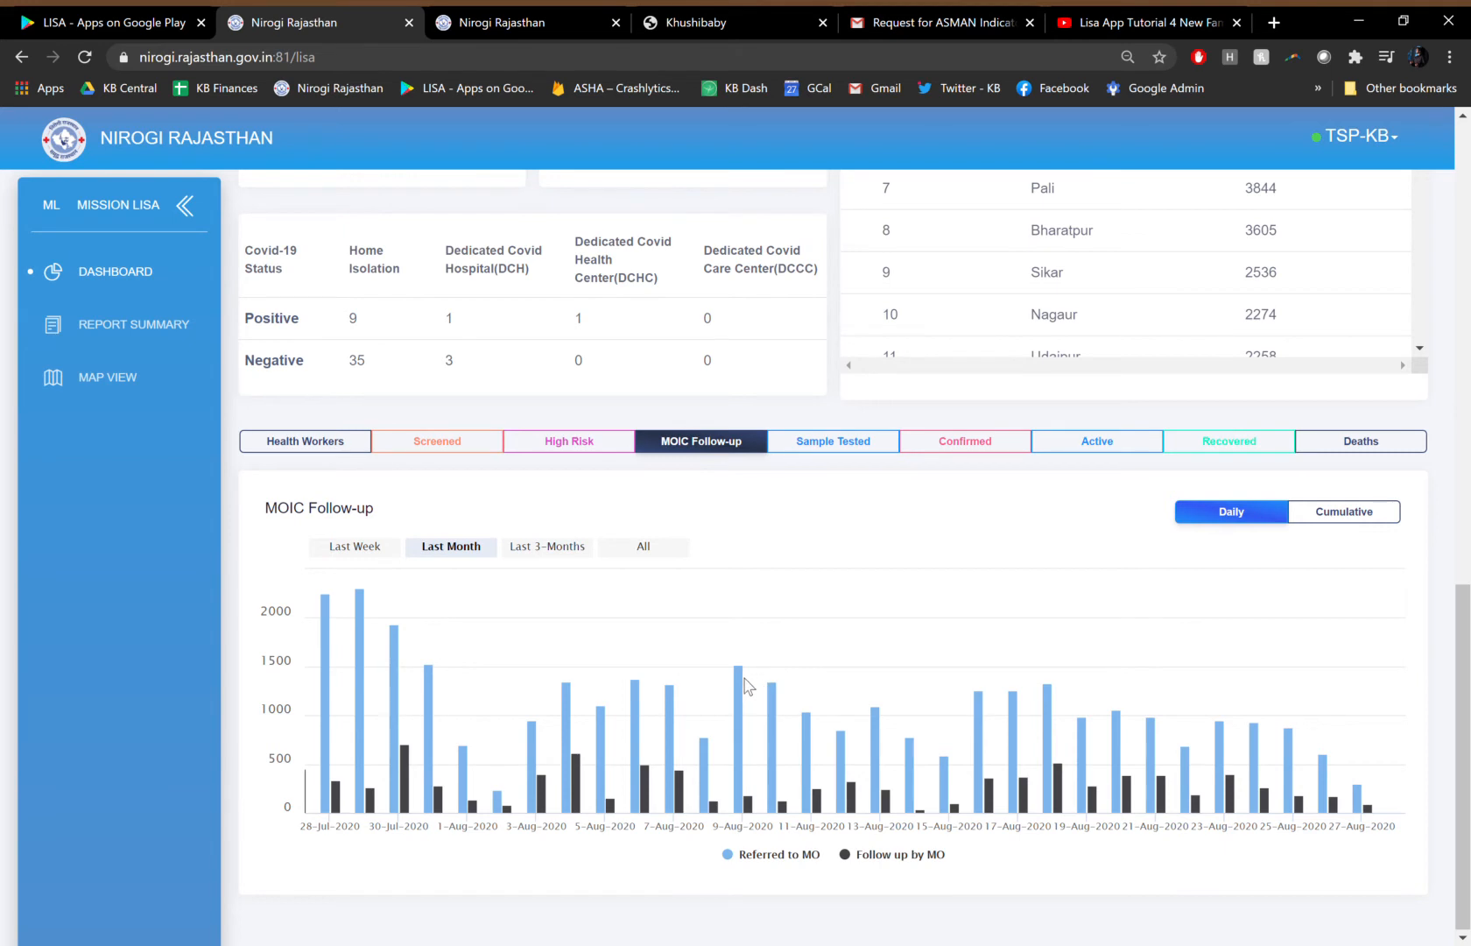
pyautogui.moveTo(737, 671)
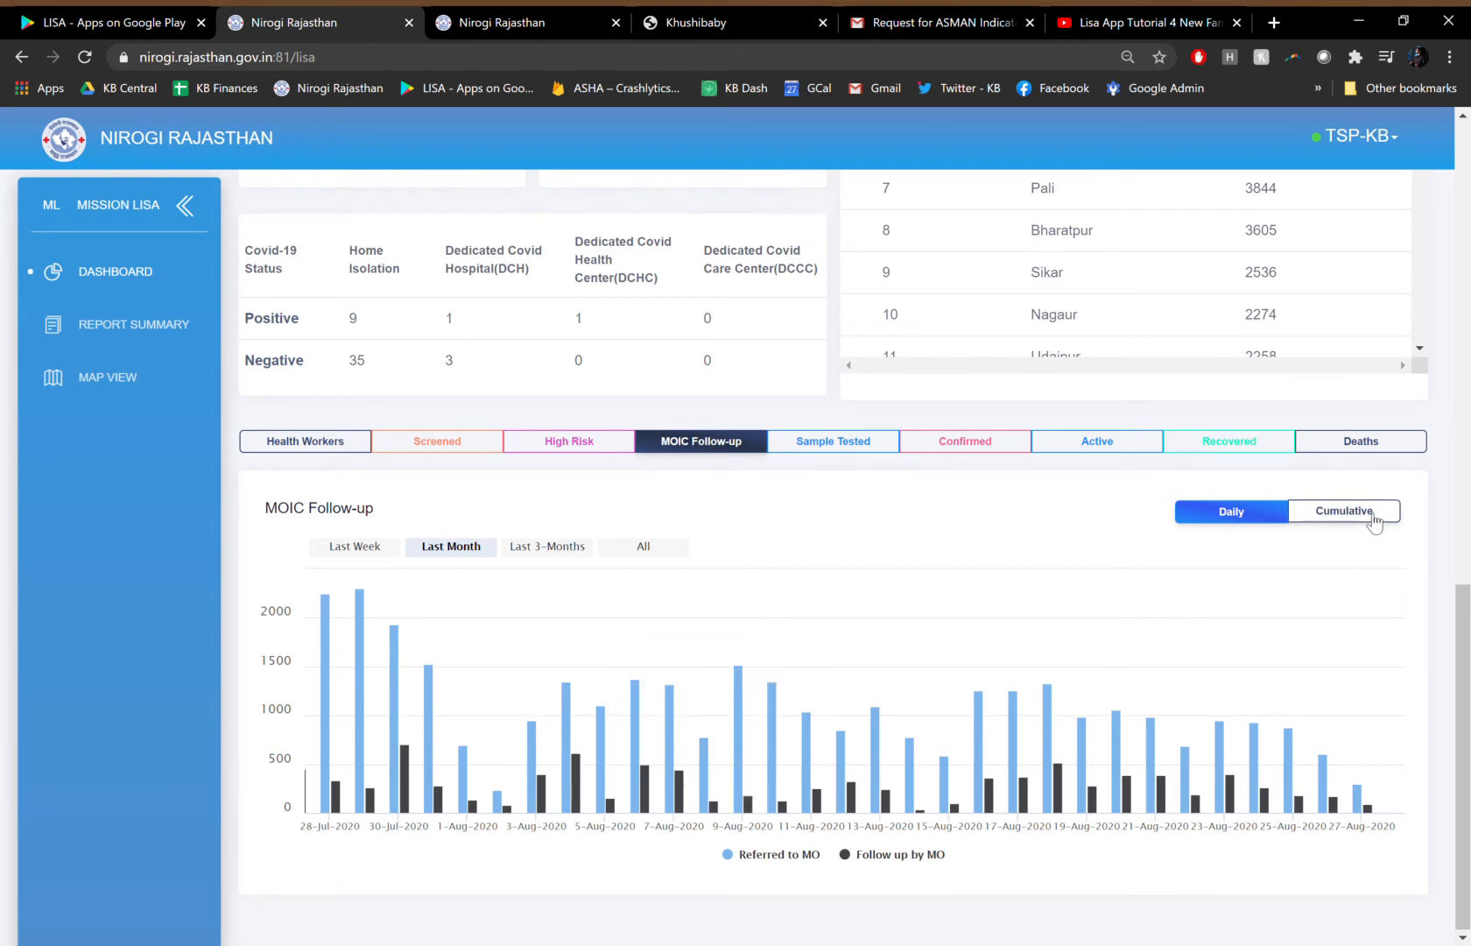
pyautogui.click(1343, 511)
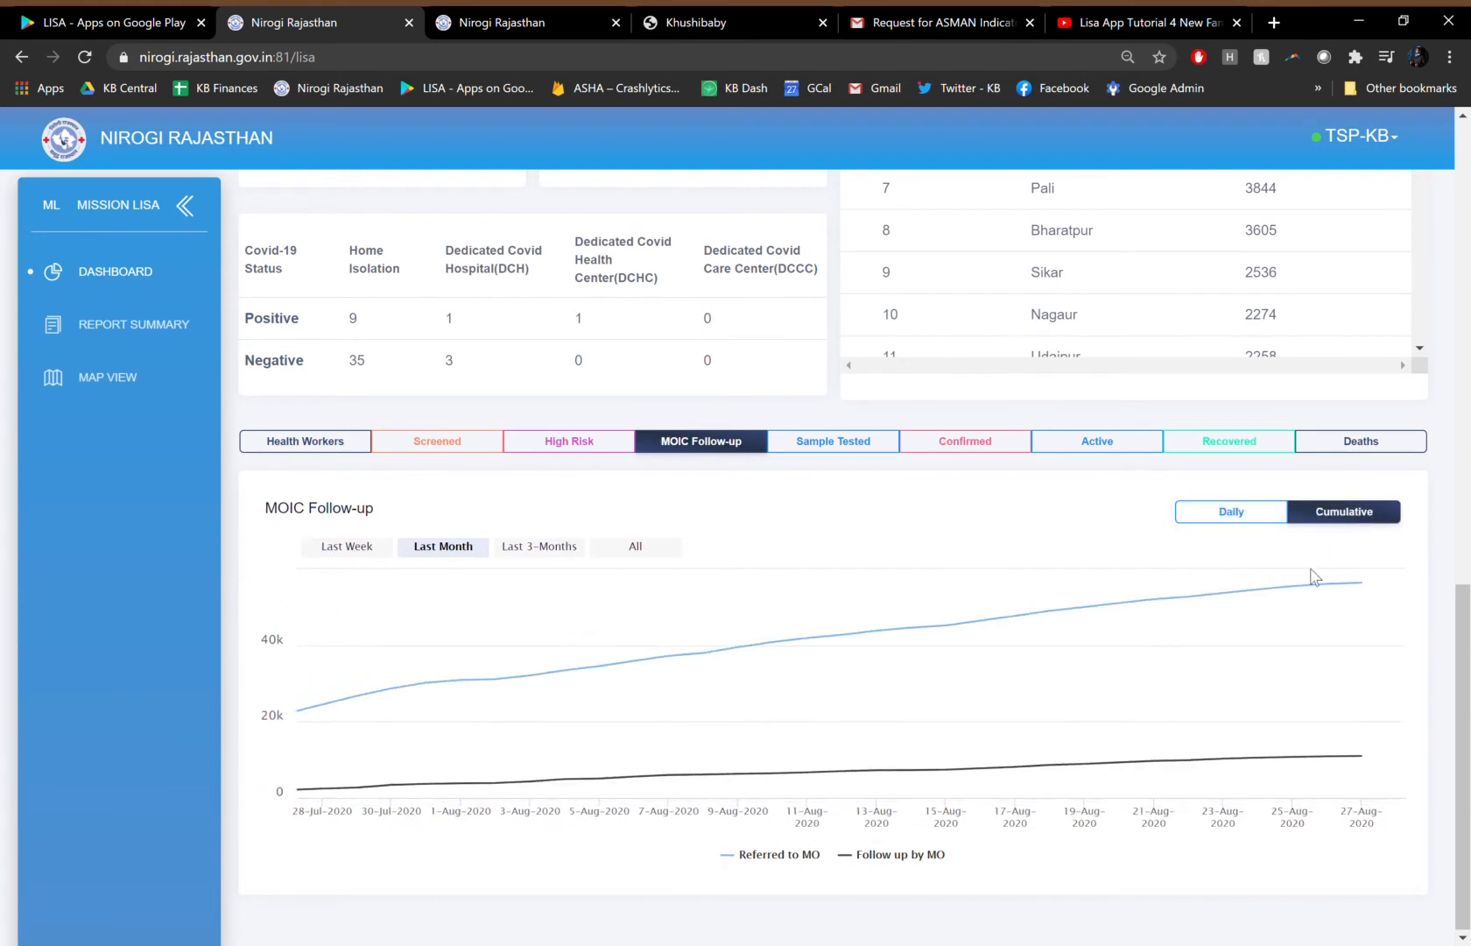
pyautogui.moveTo(1326, 581)
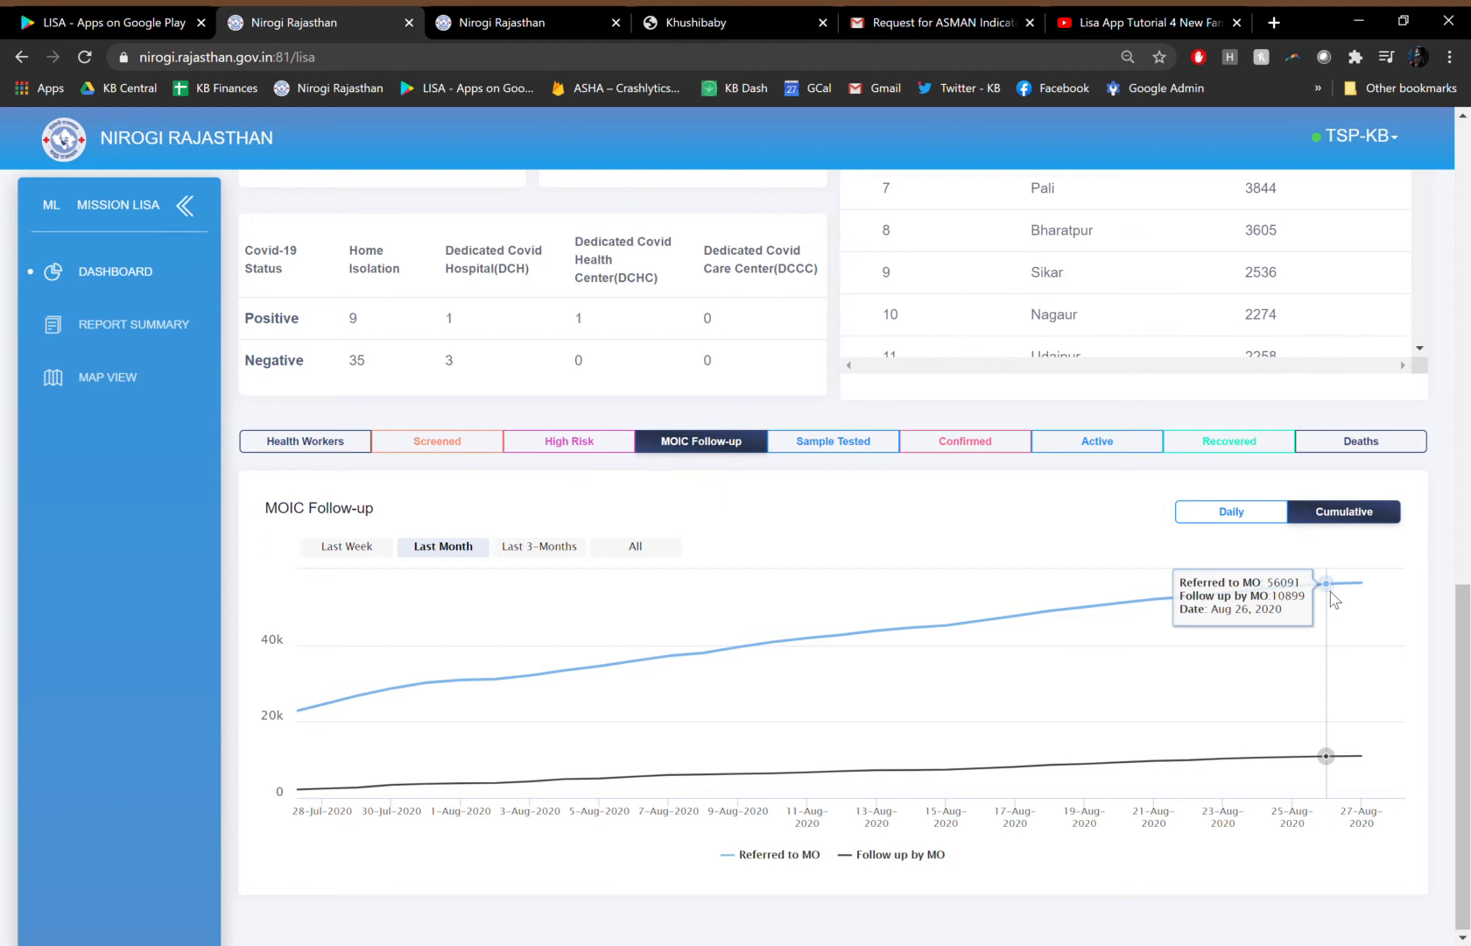
pyautogui.moveTo(1464, 635)
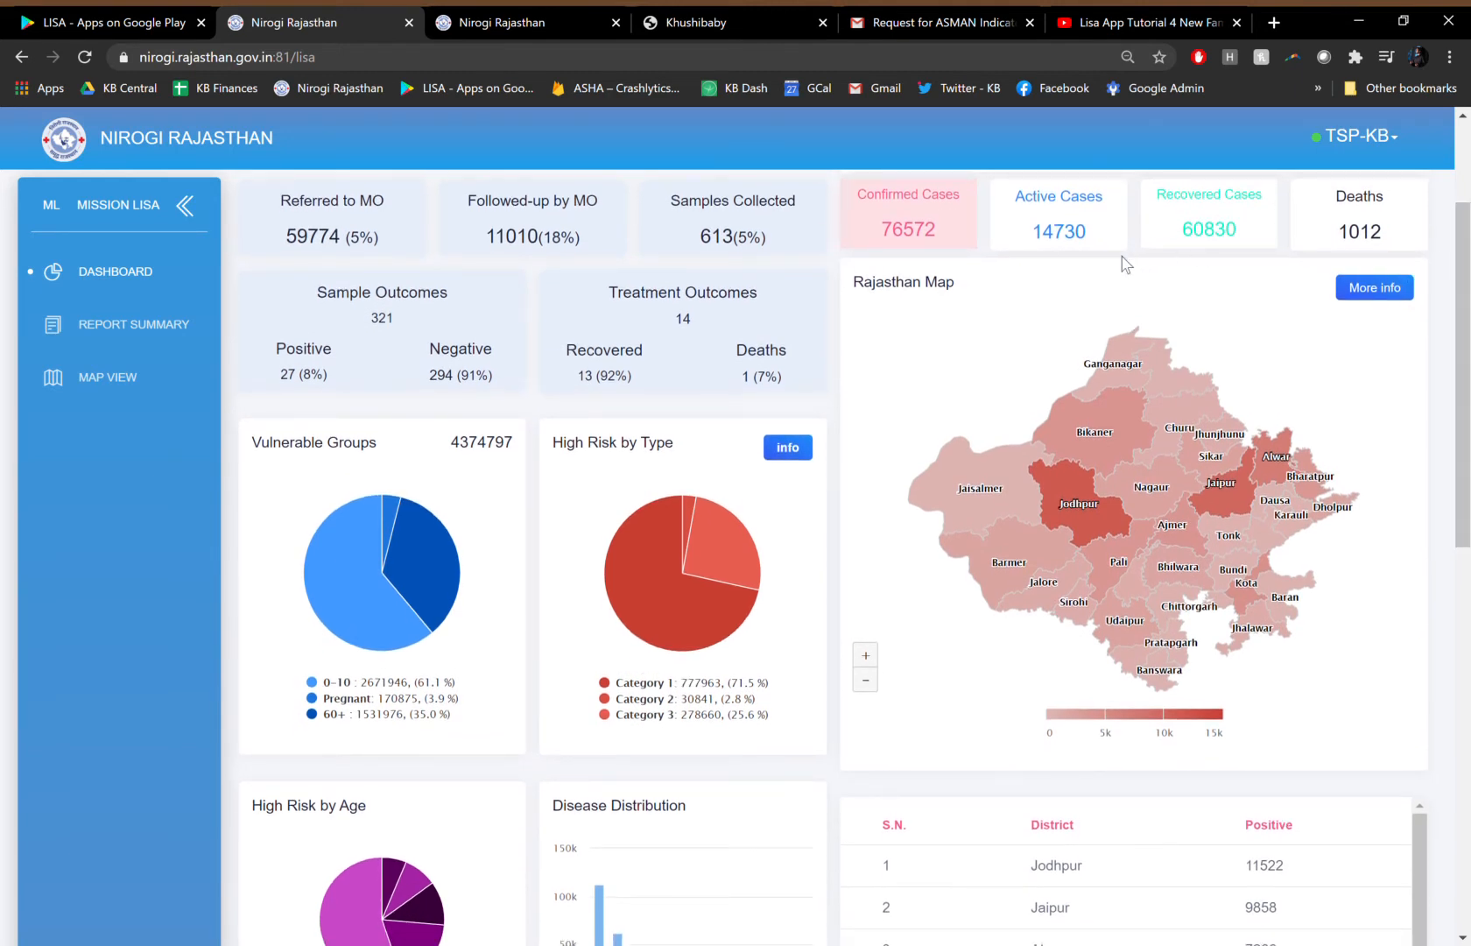
pyautogui.moveTo(976, 488)
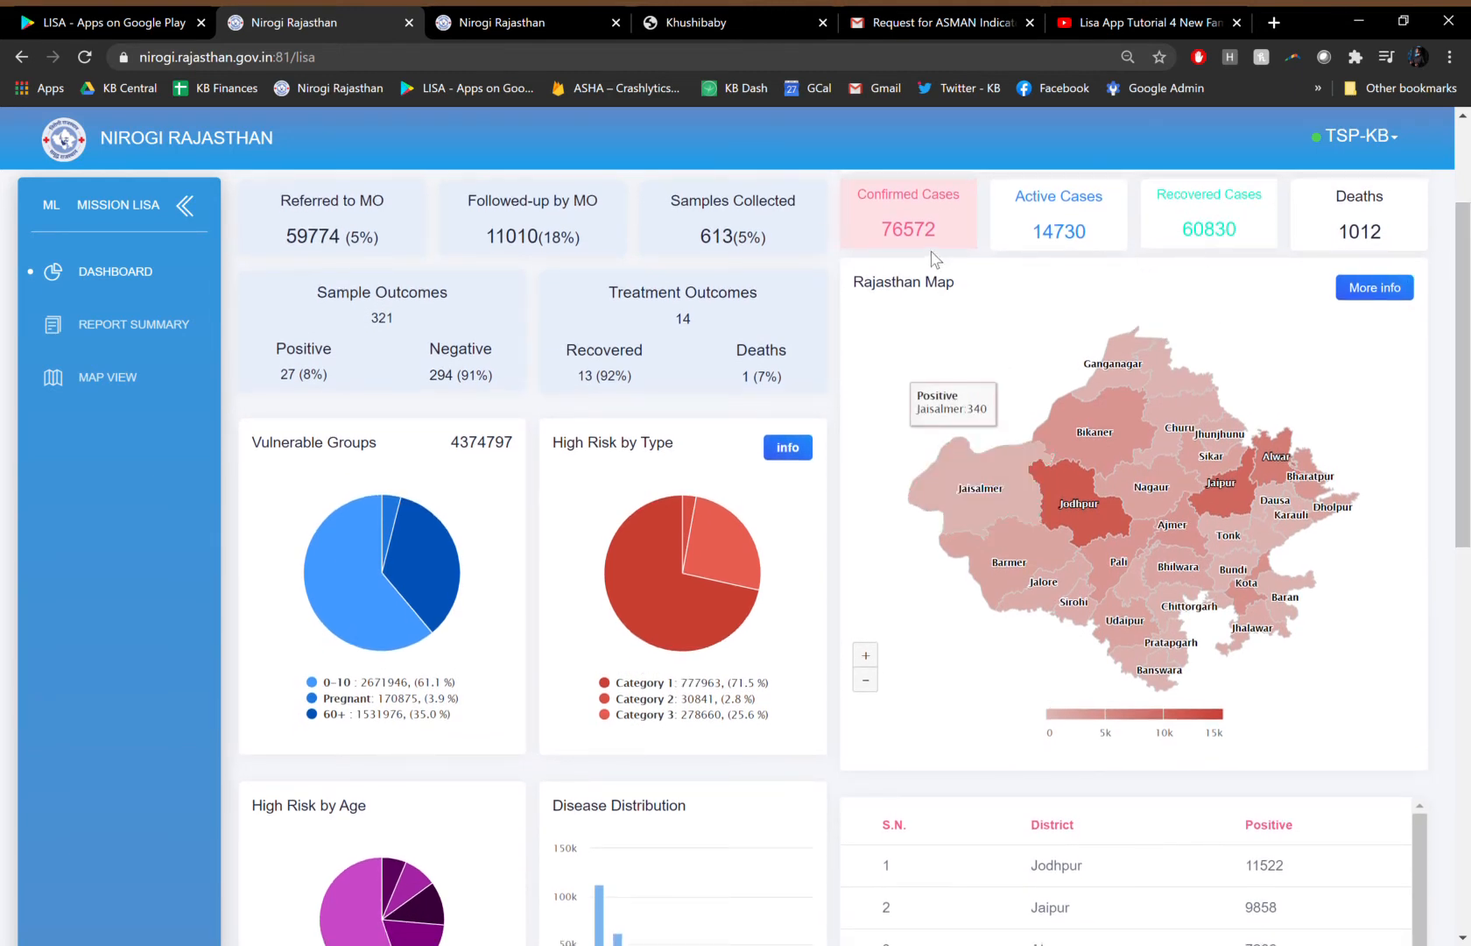
# Recolour the district map by active, recovered, then deaths, with Jaipur leading at 269.
pyautogui.click(1059, 214)
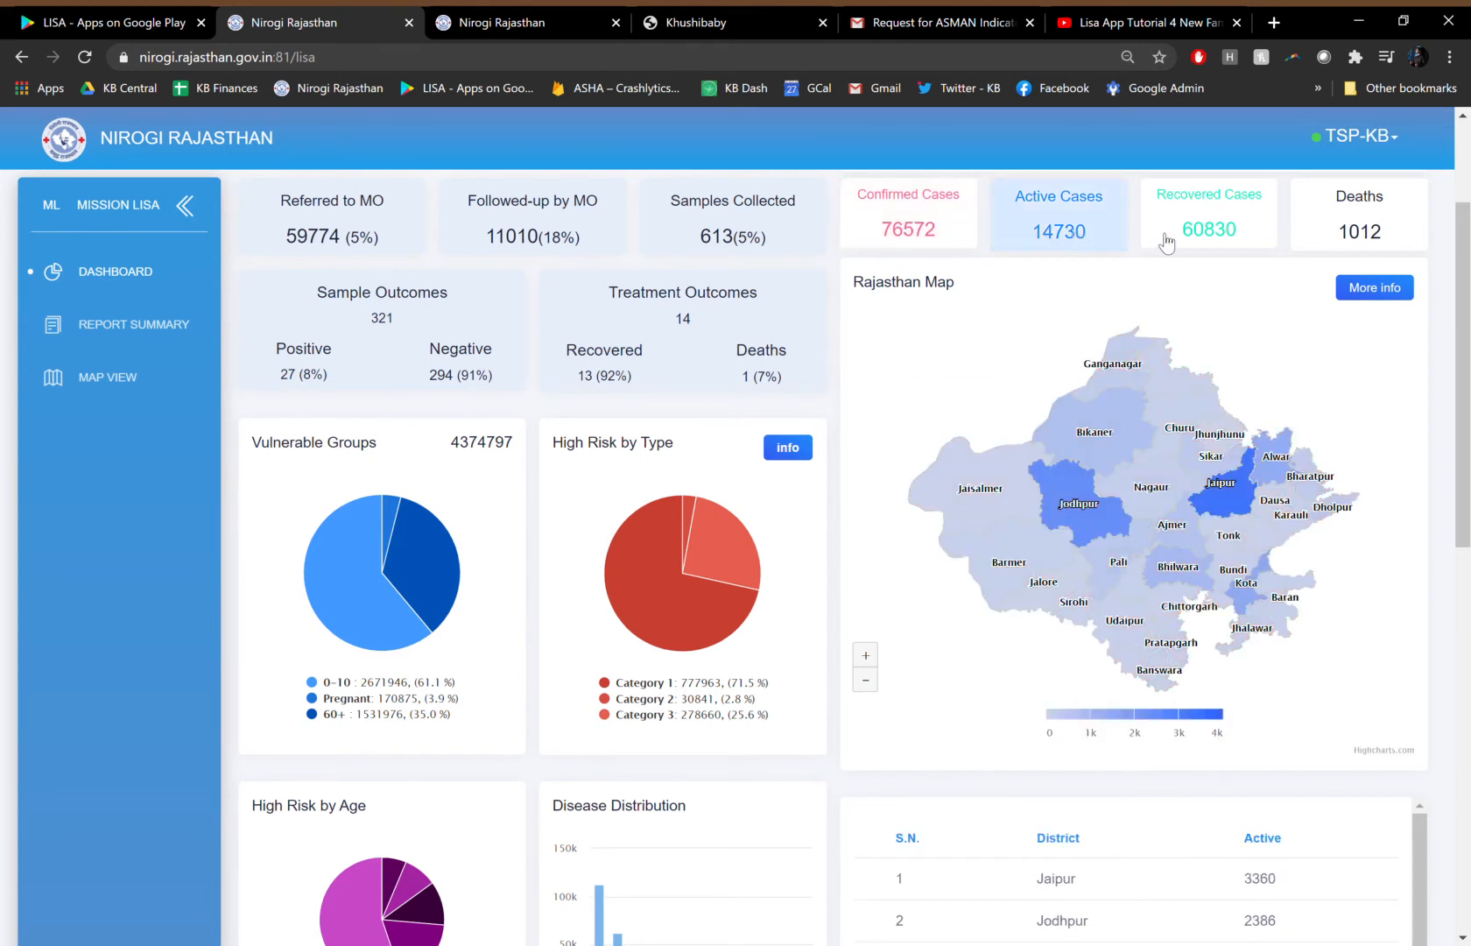
pyautogui.click(1209, 214)
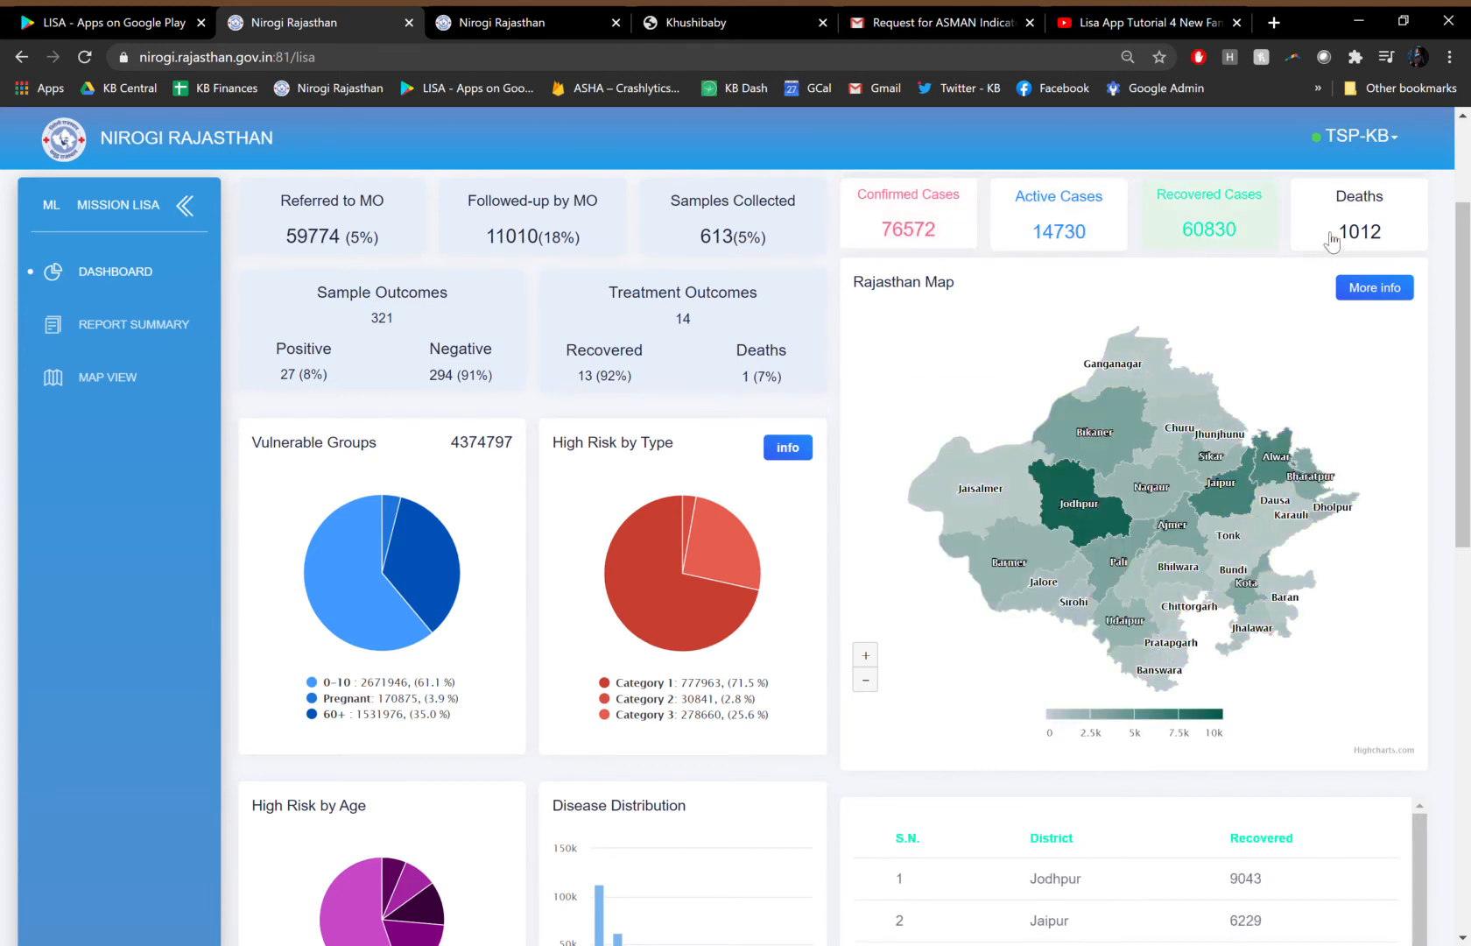
pyautogui.click(1358, 213)
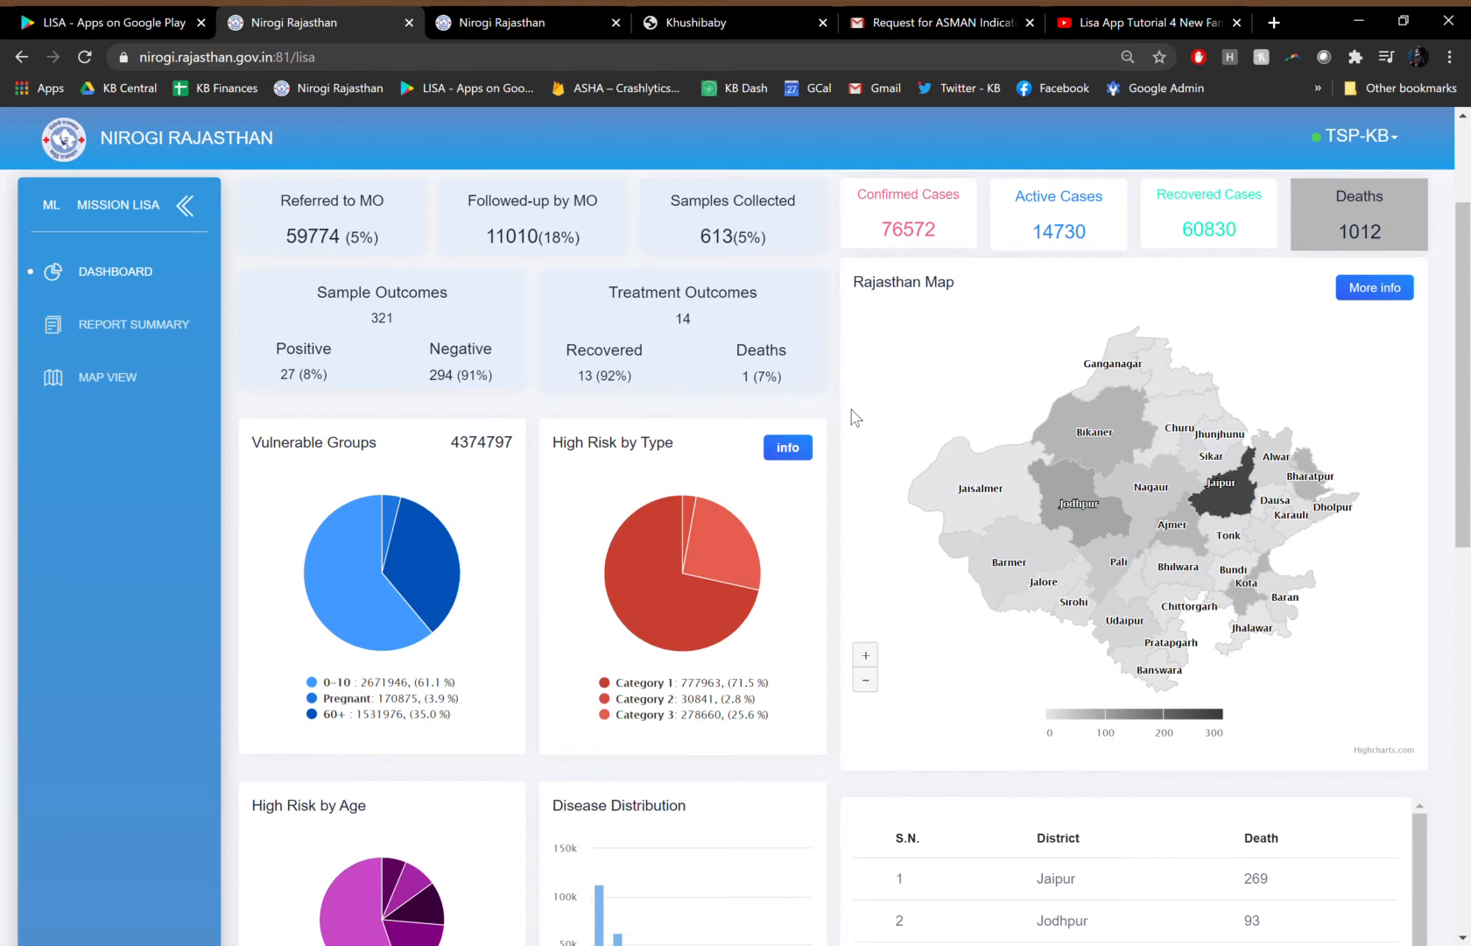
pyautogui.click(516, 22)
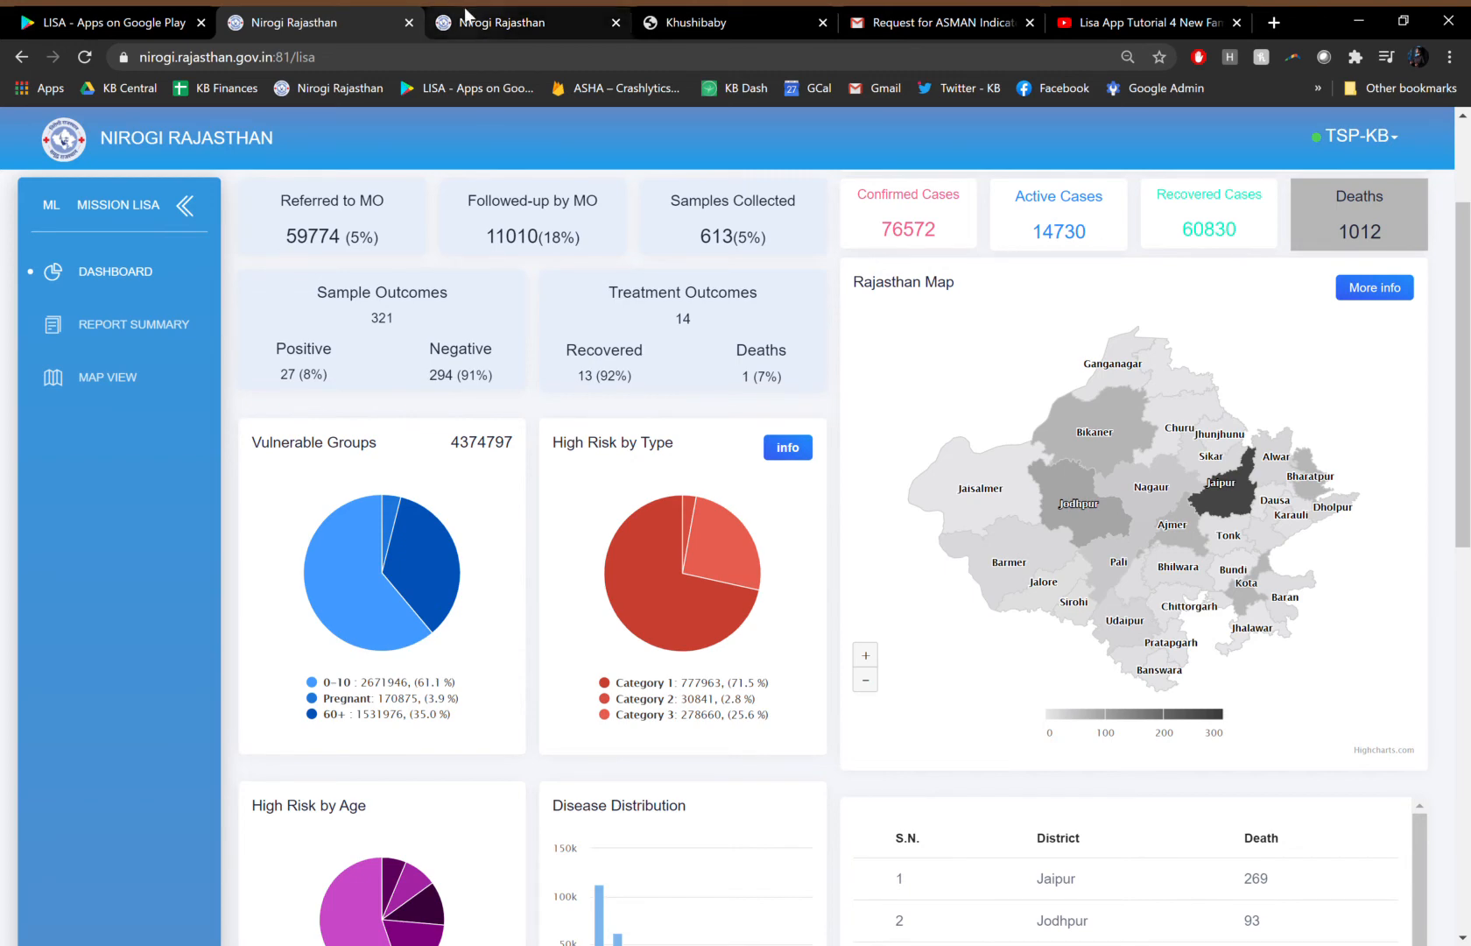
# Open the Map View page plotting Category 1 high-risk cases as red markers.
pyautogui.click(107, 376)
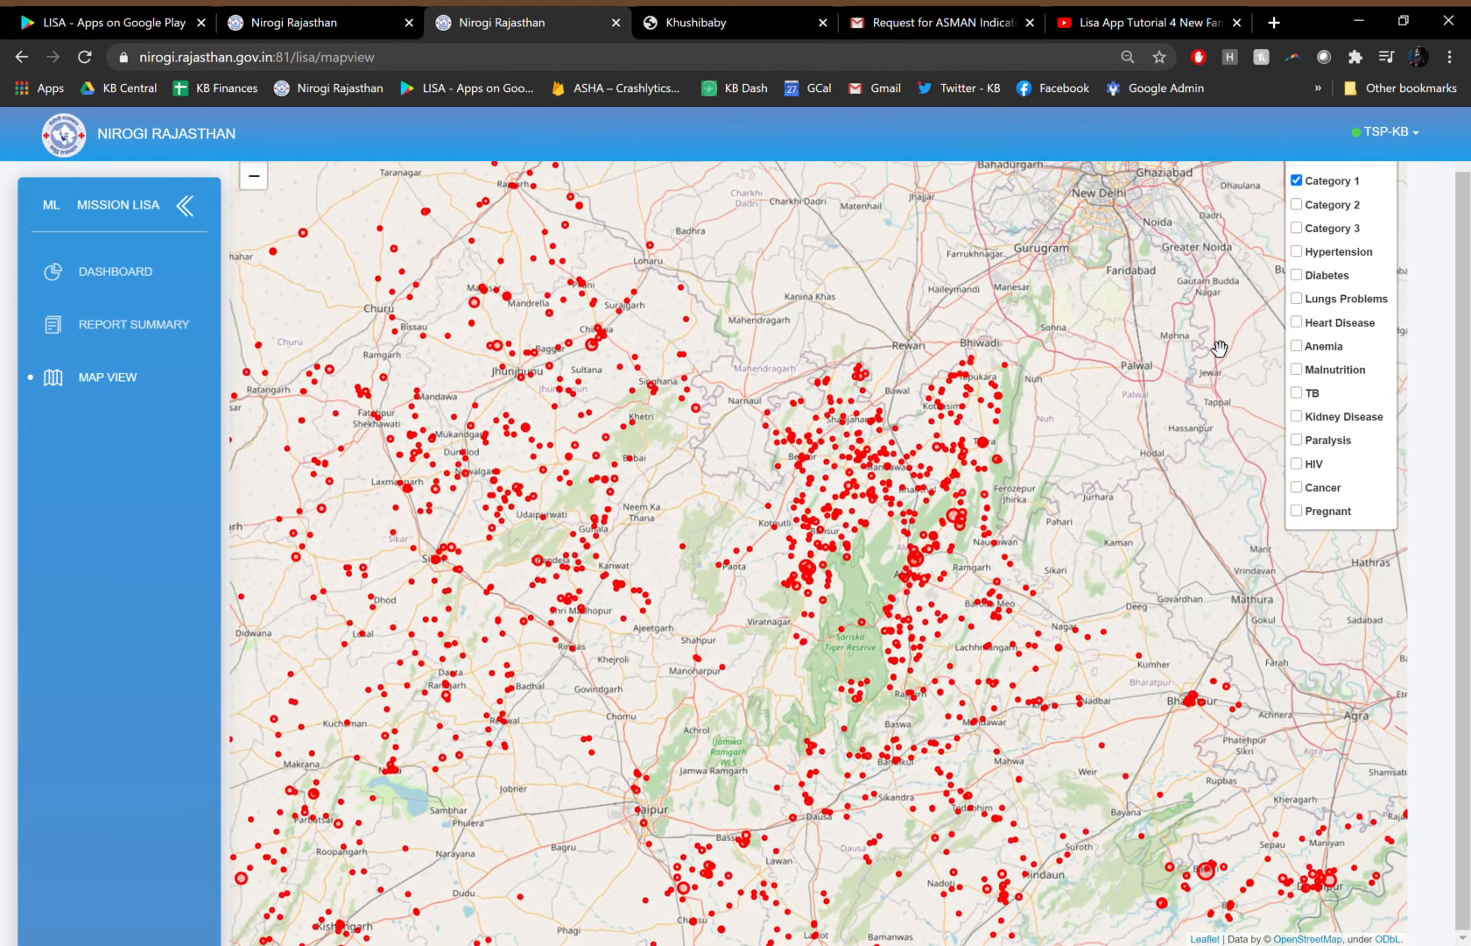
pyautogui.moveTo(891, 502)
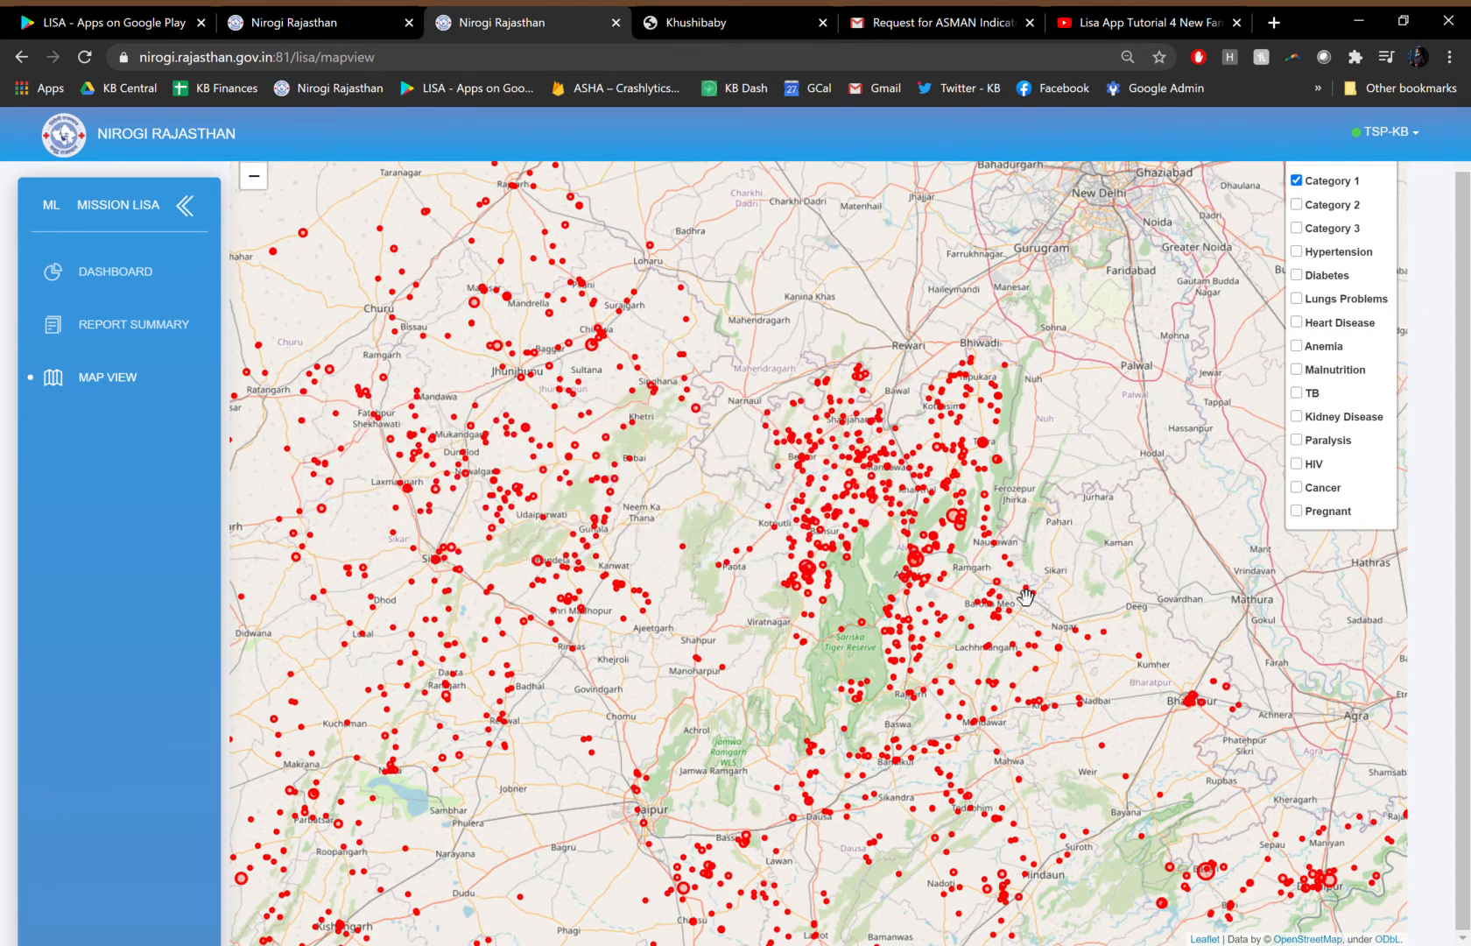
pyautogui.moveTo(1070, 566)
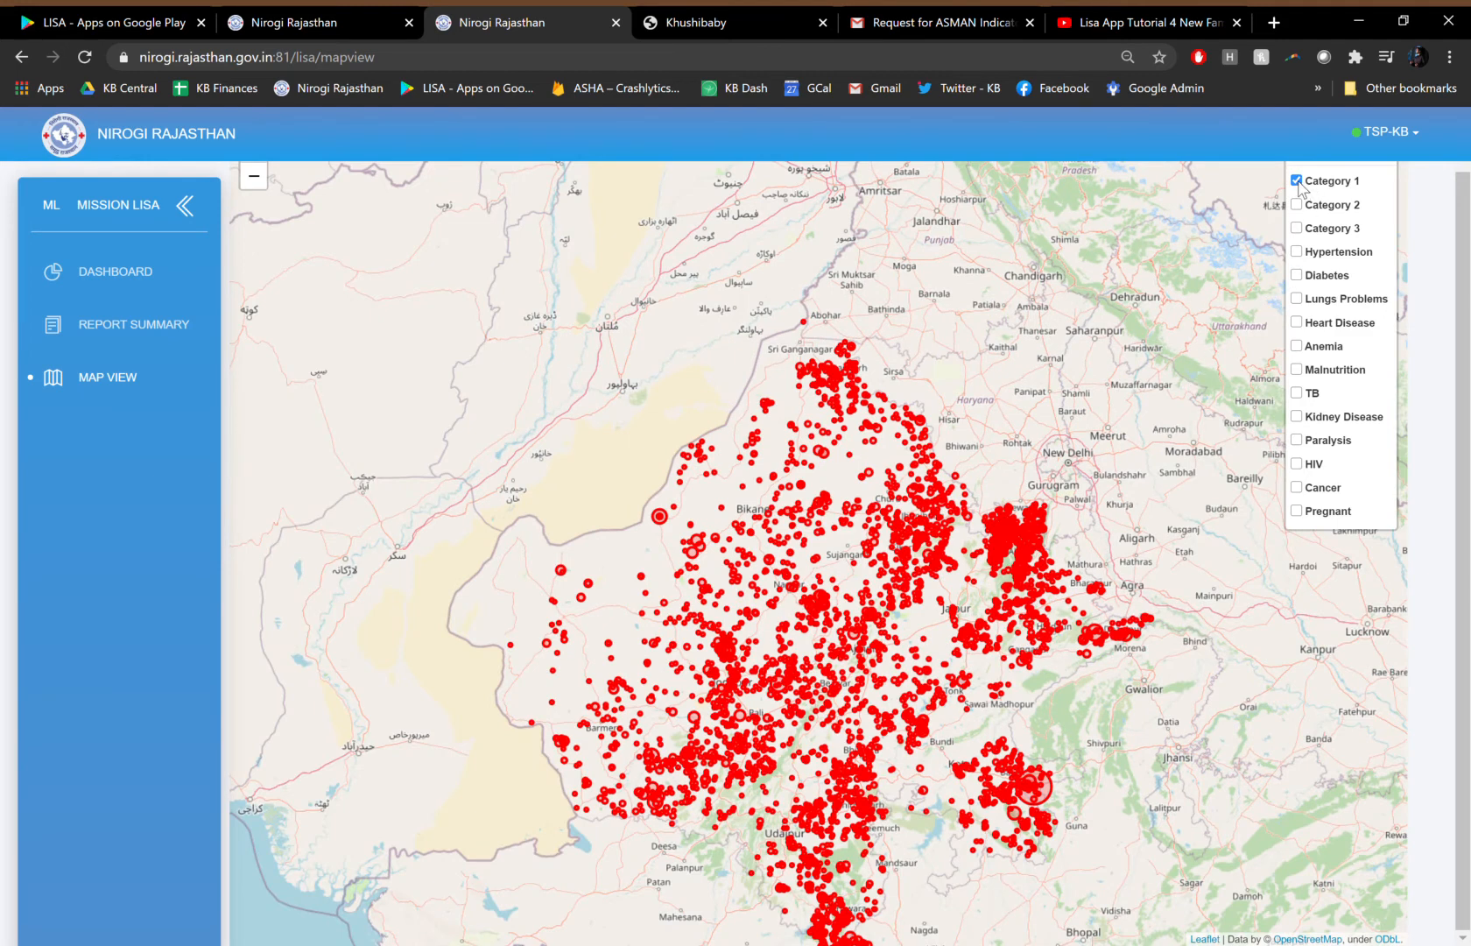
# Hide Category 1 and try the Hypertension, Diabetes and Heart Disease layers.
pyautogui.click(1299, 181)
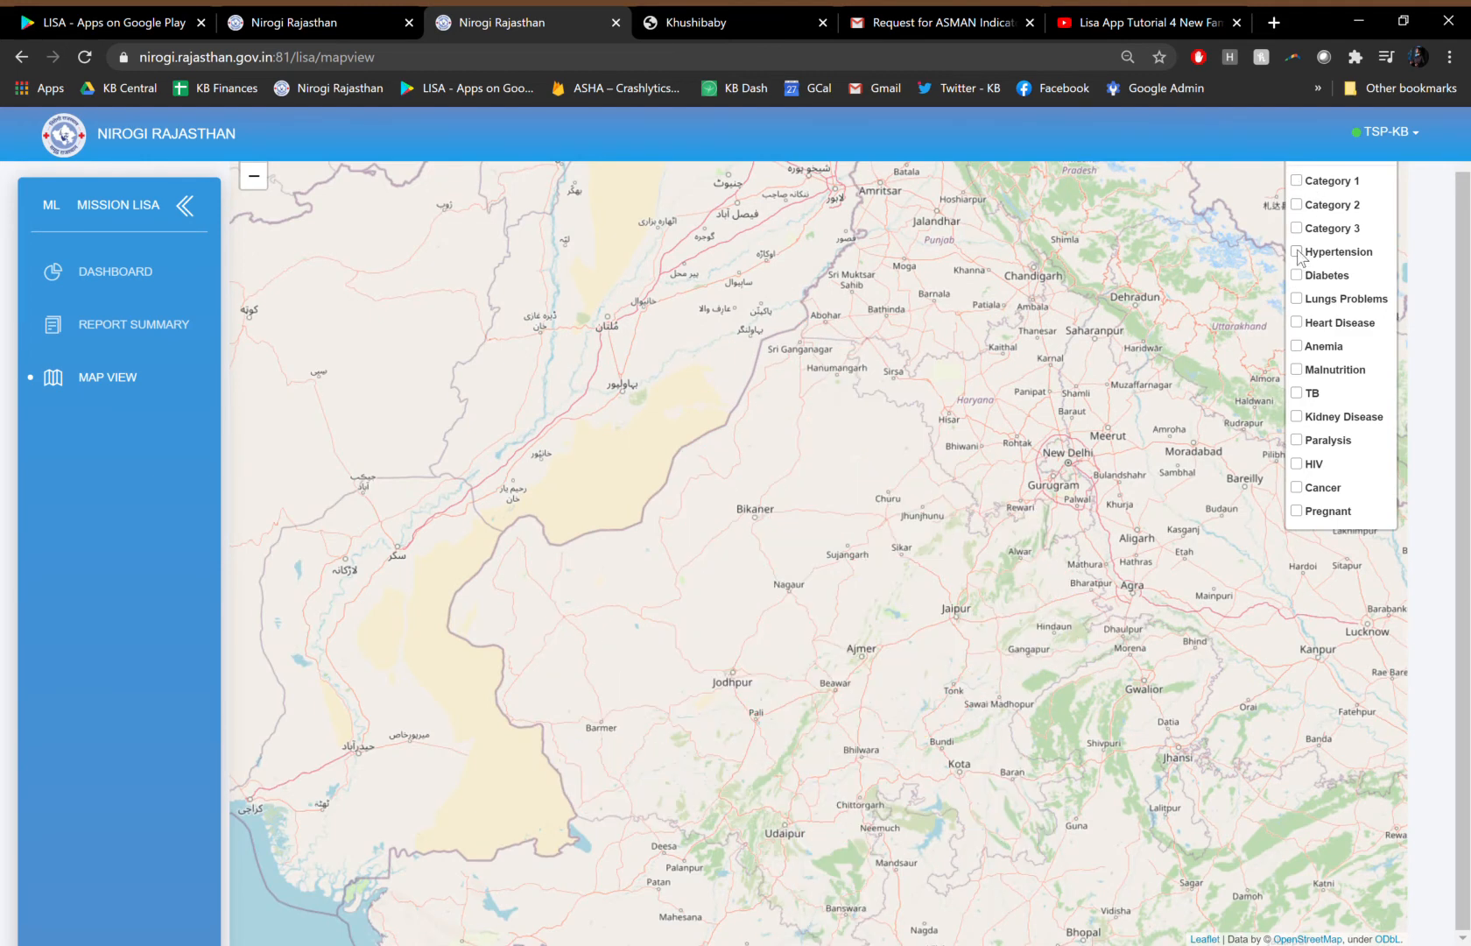
pyautogui.click(1298, 251)
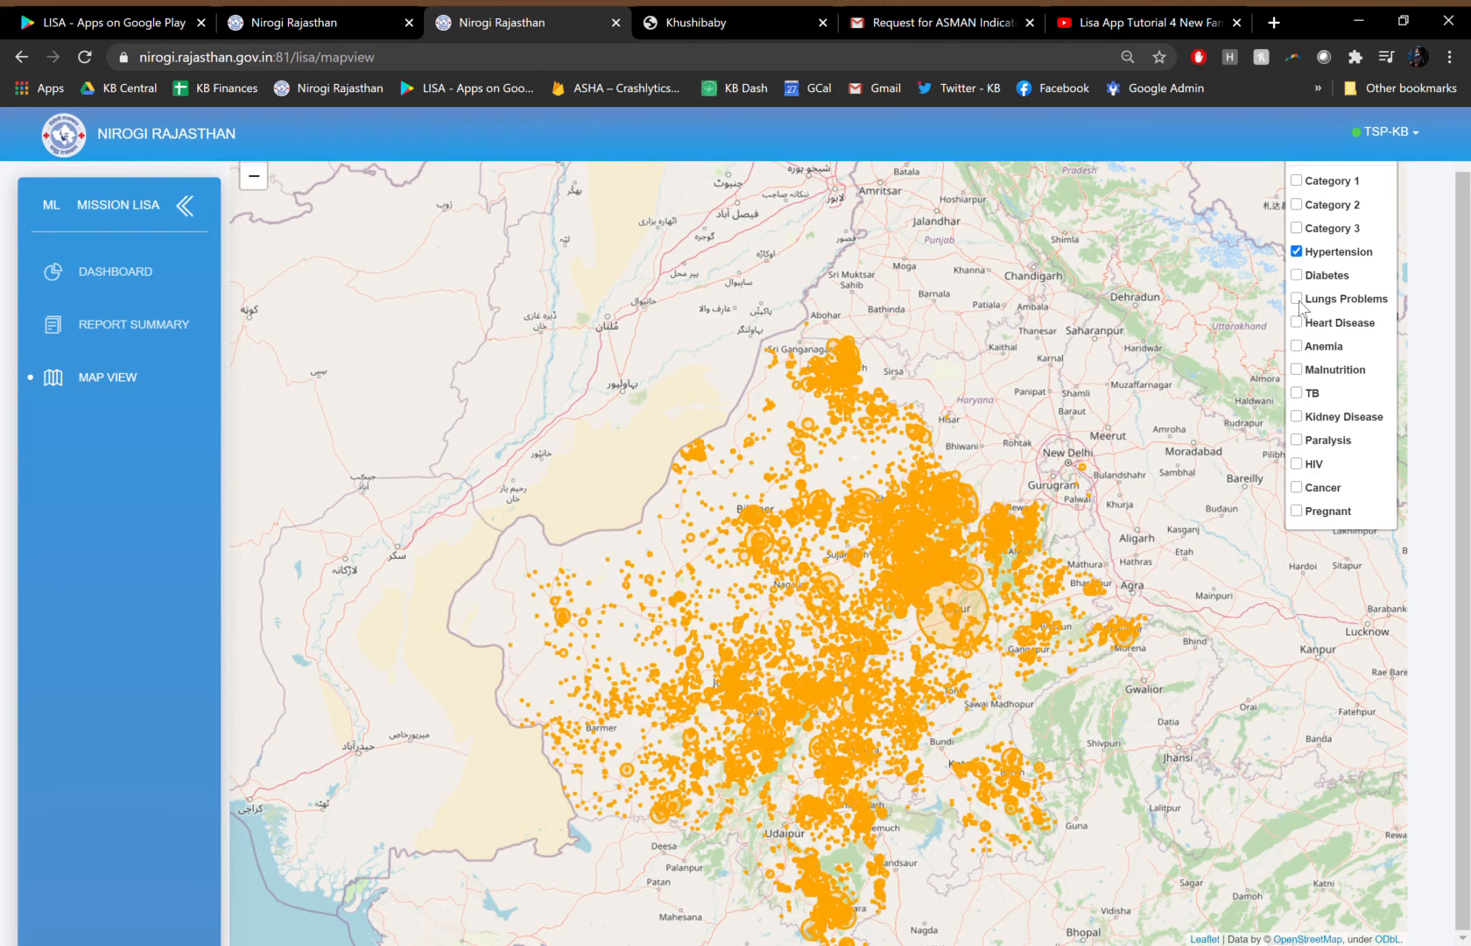
pyautogui.click(1297, 275)
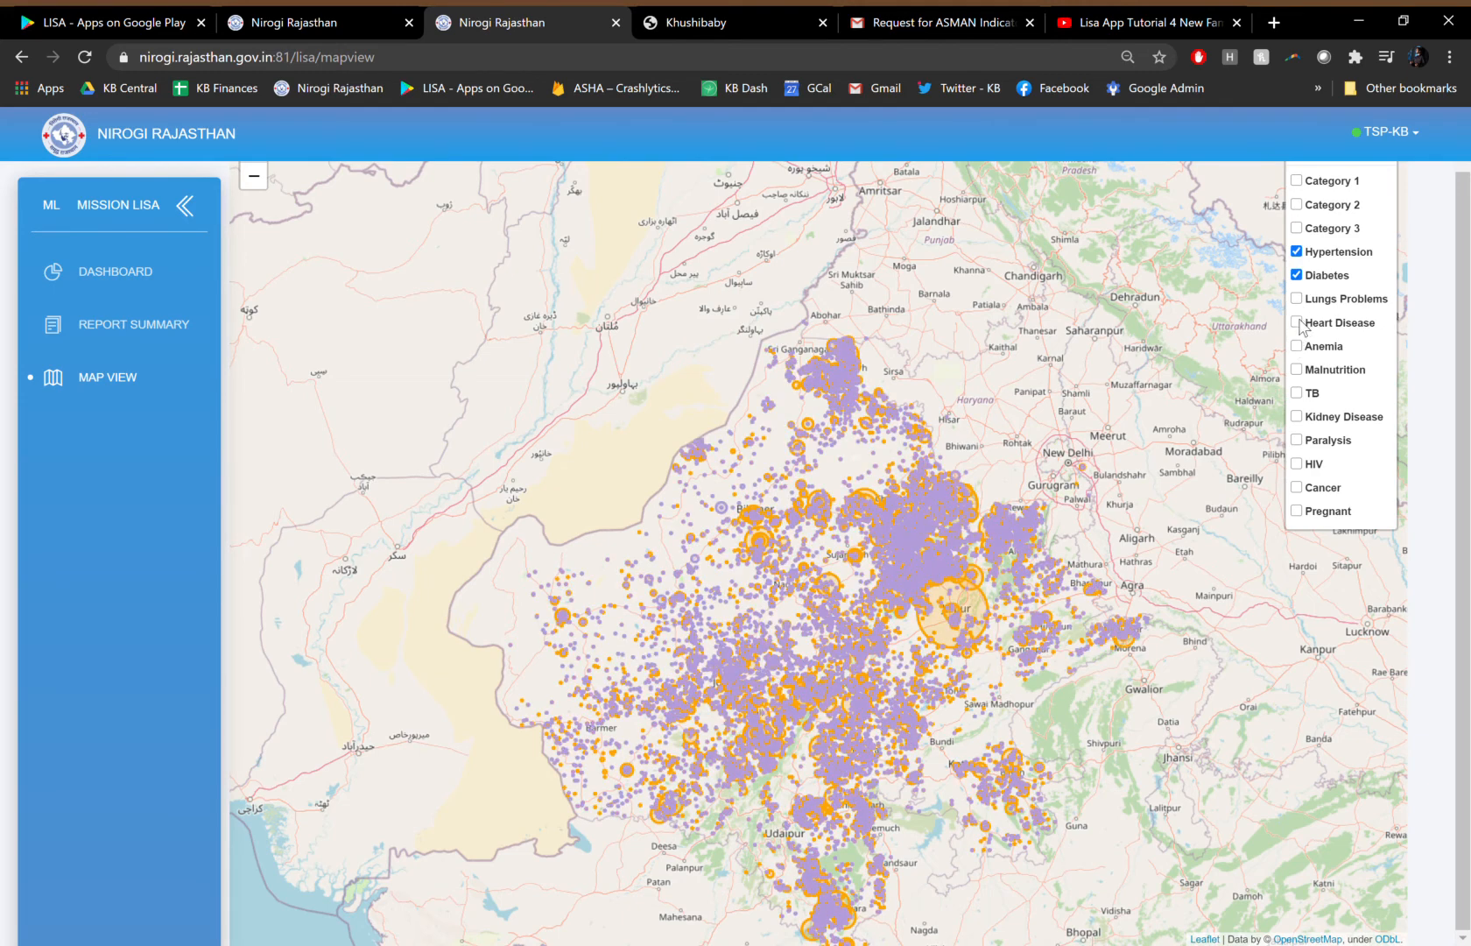
pyautogui.click(1298, 322)
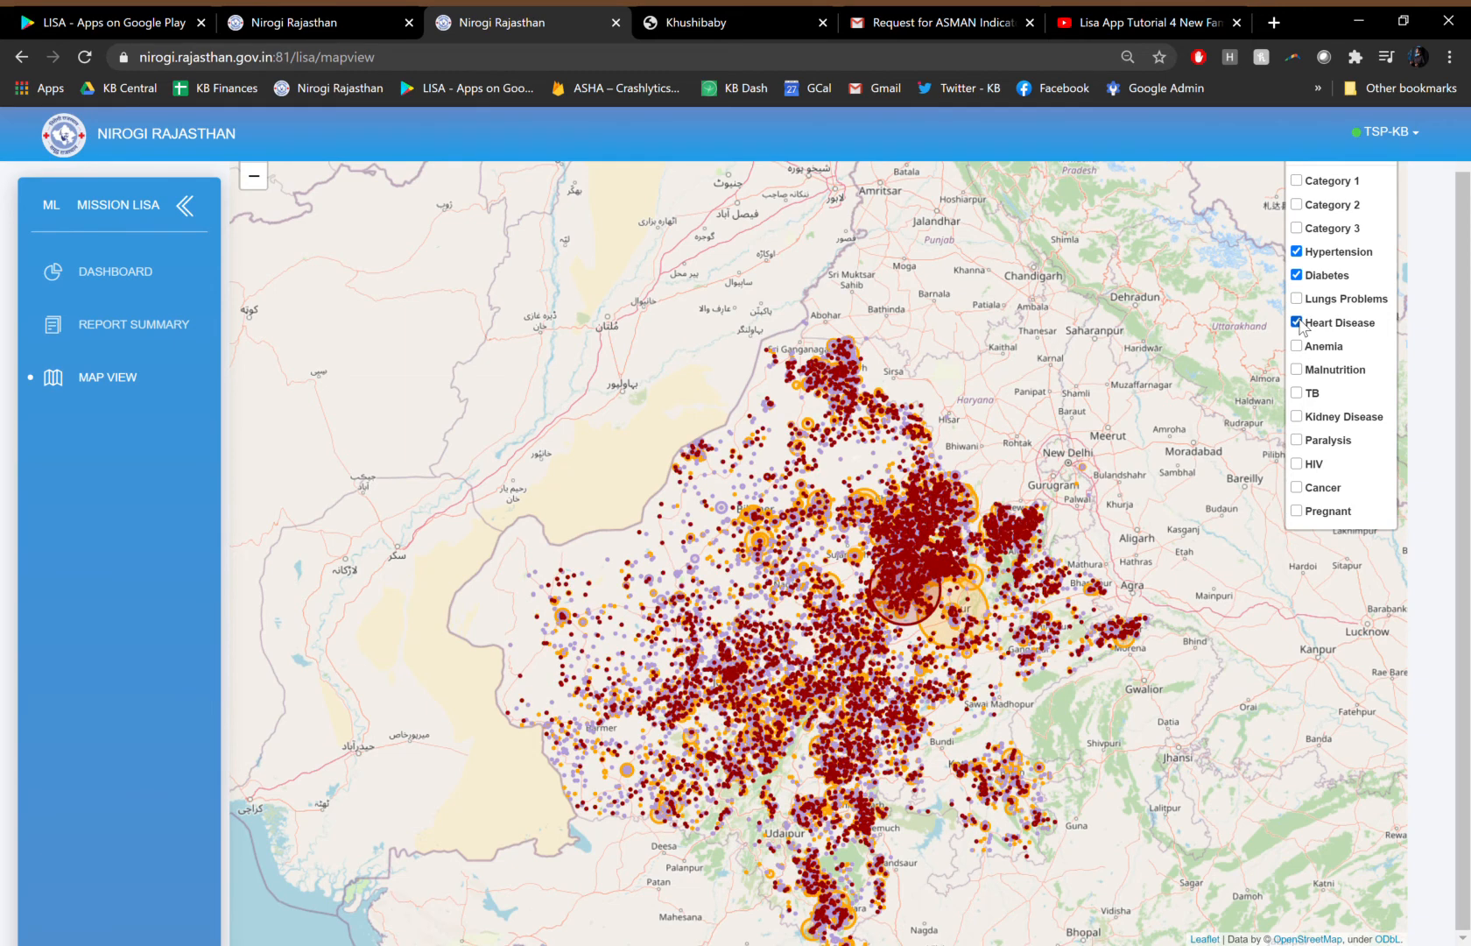
pyautogui.click(1299, 322)
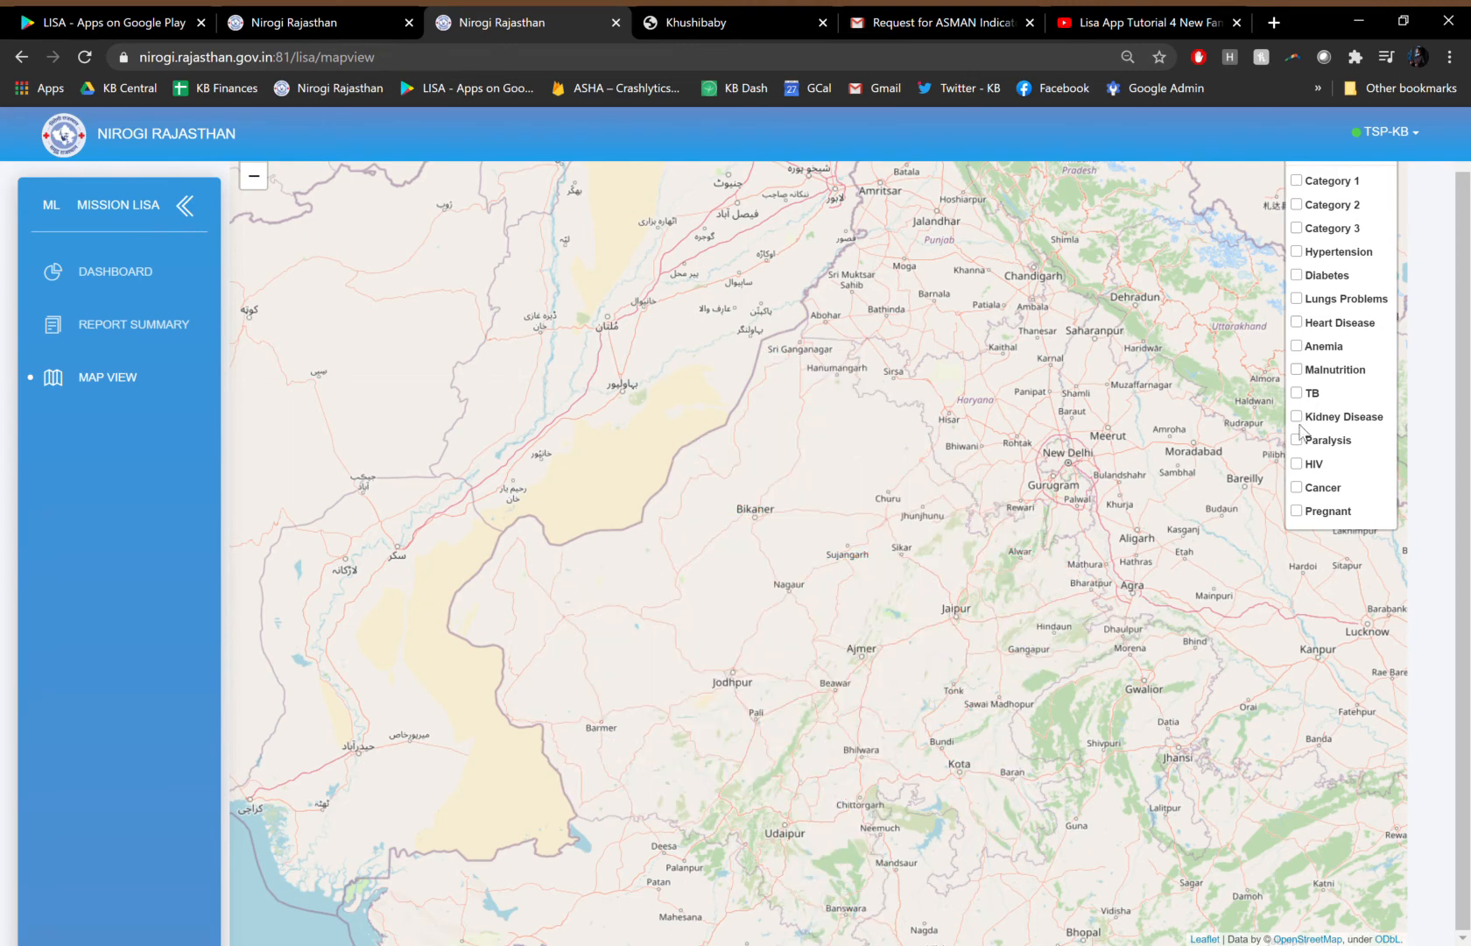
# Toggle Kidney Disease on and off, then plot the Pregnant layer in magenta.
pyautogui.click(1298, 417)
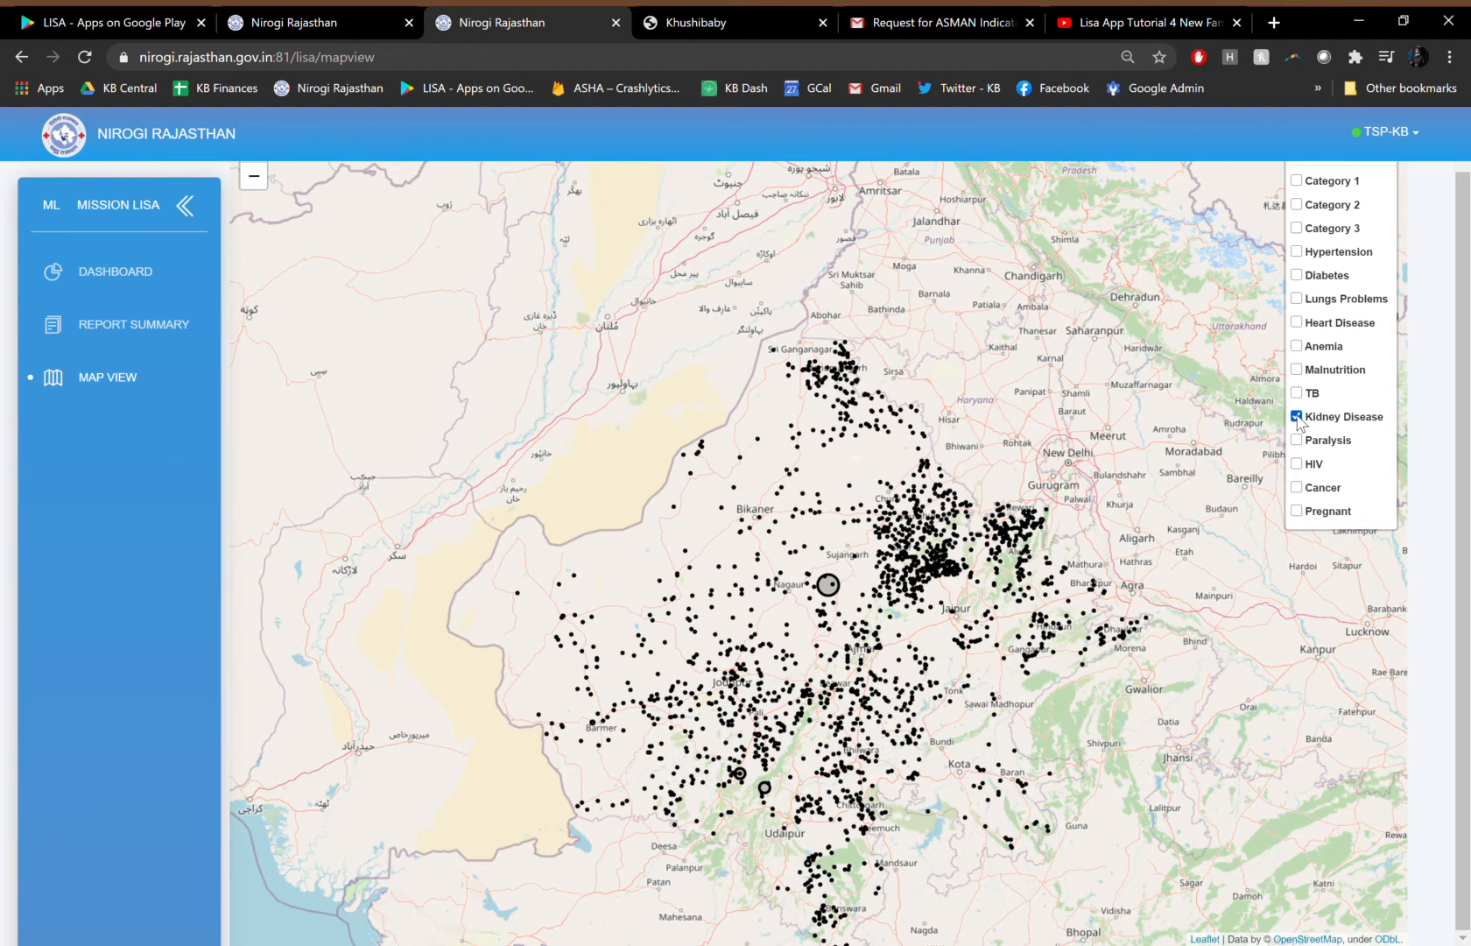
pyautogui.click(1298, 416)
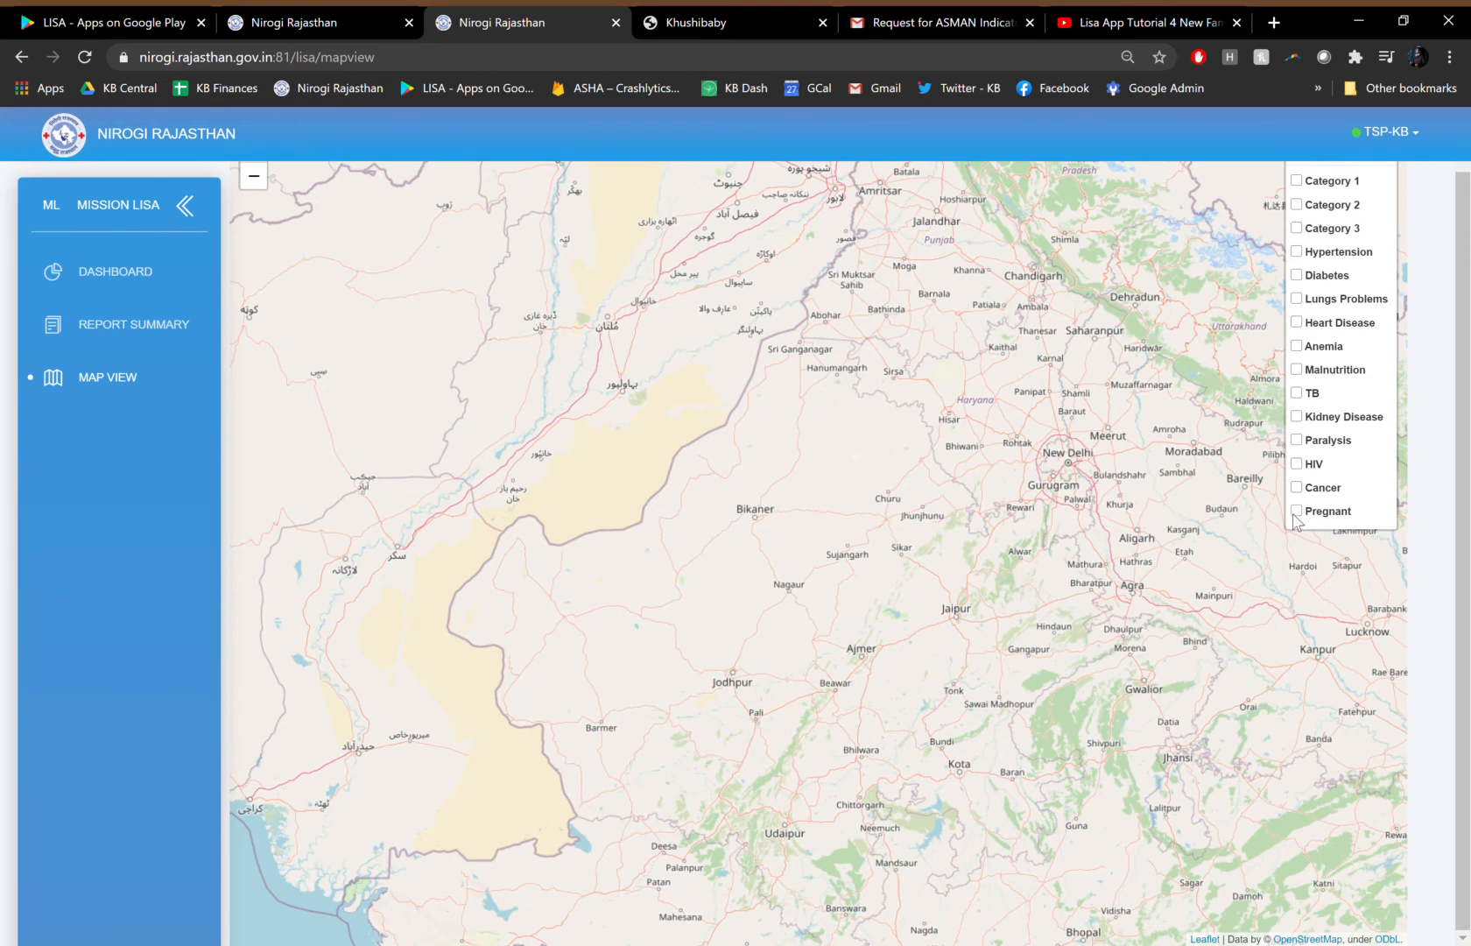
pyautogui.click(1298, 510)
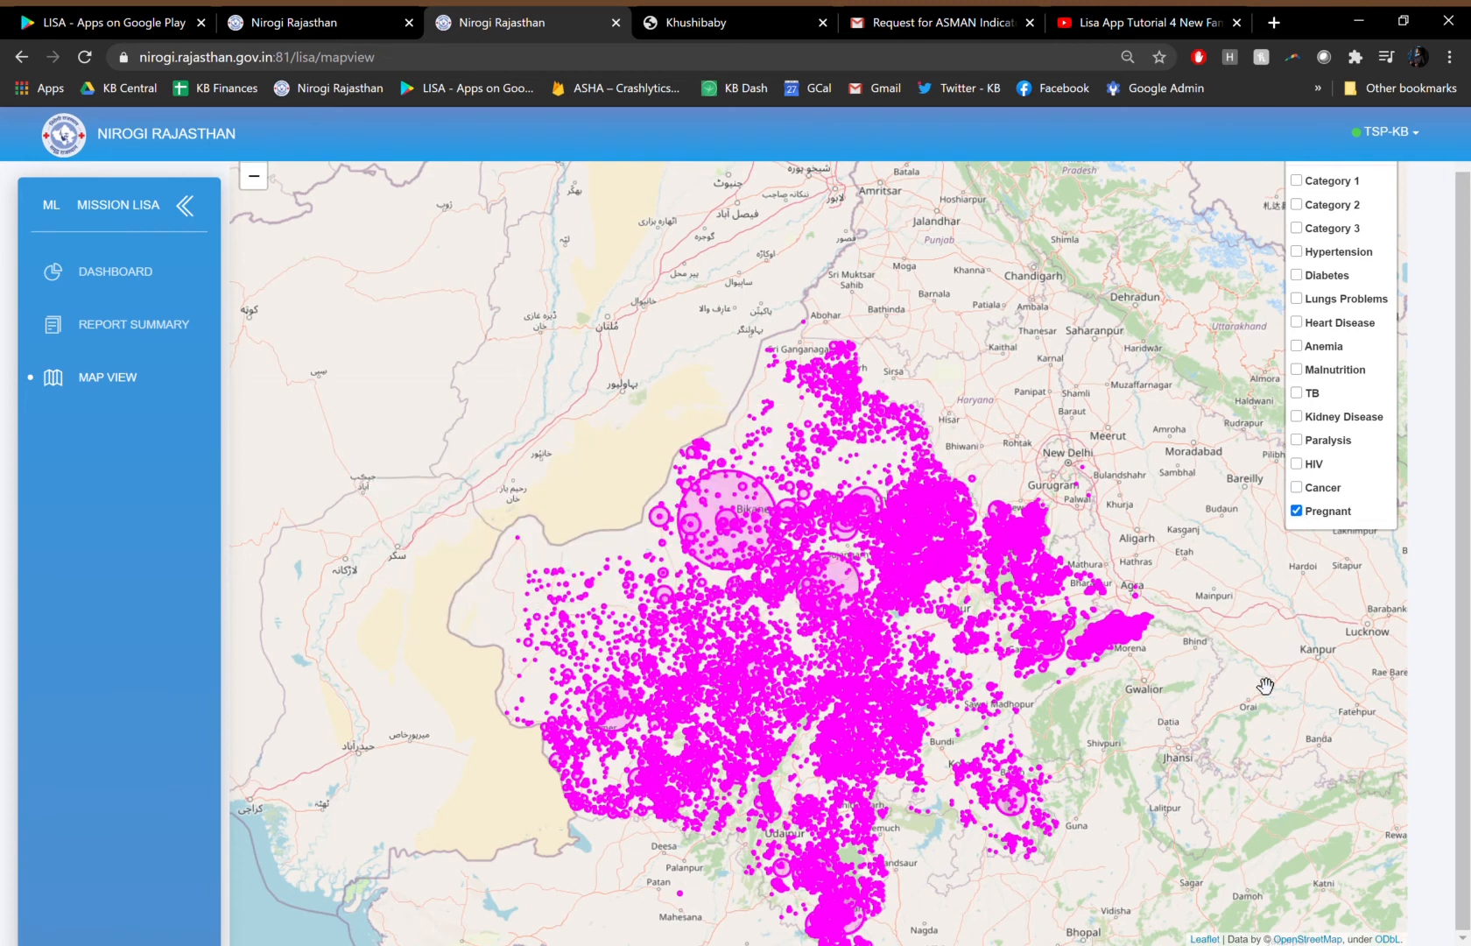
pyautogui.moveTo(1262, 687)
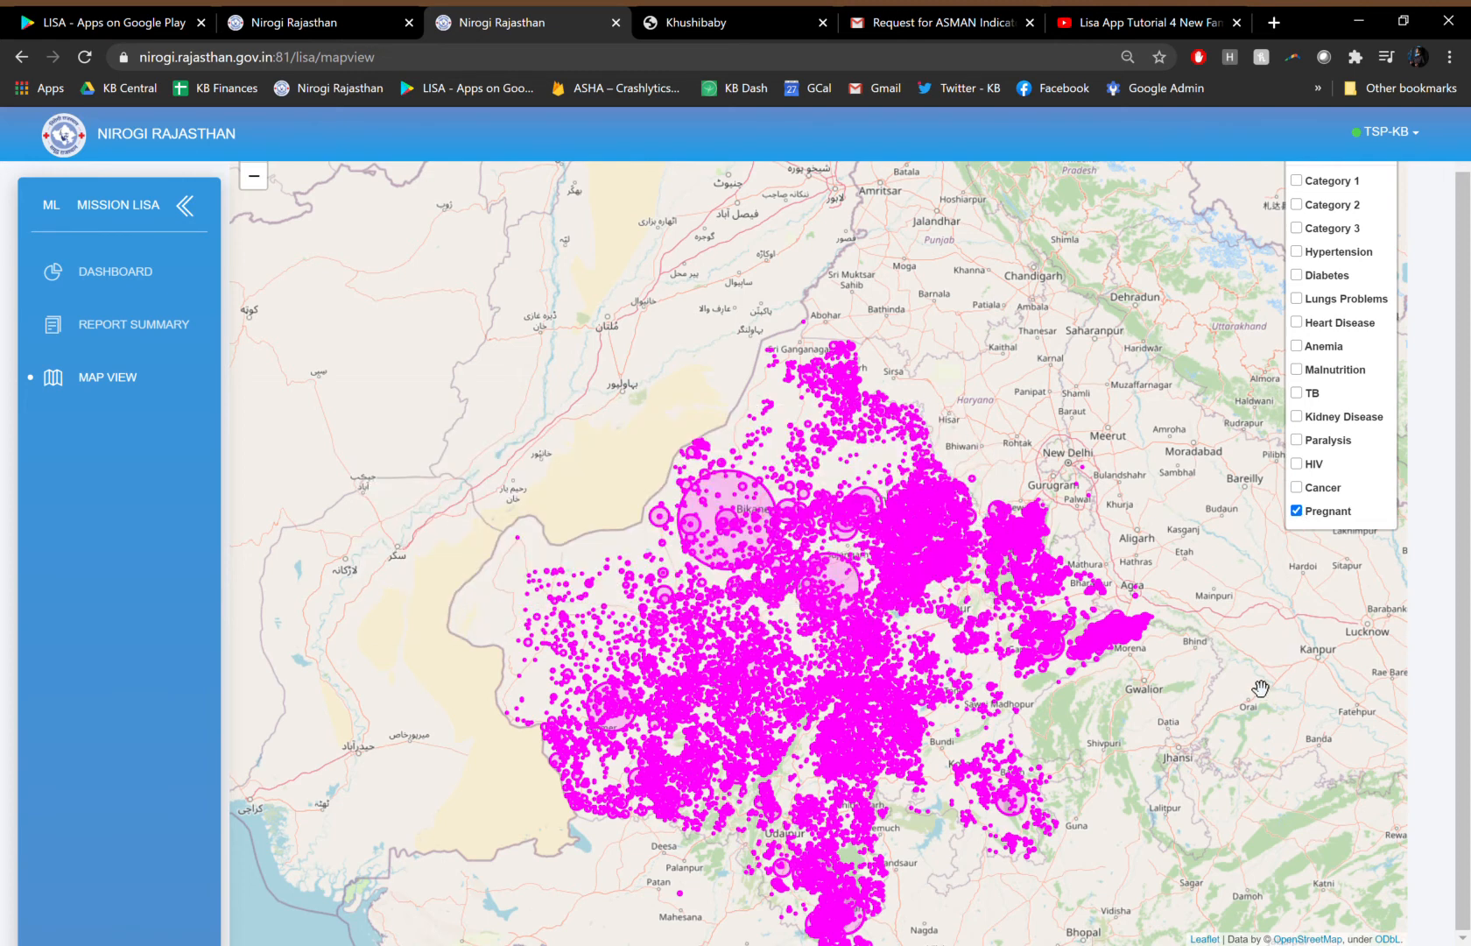